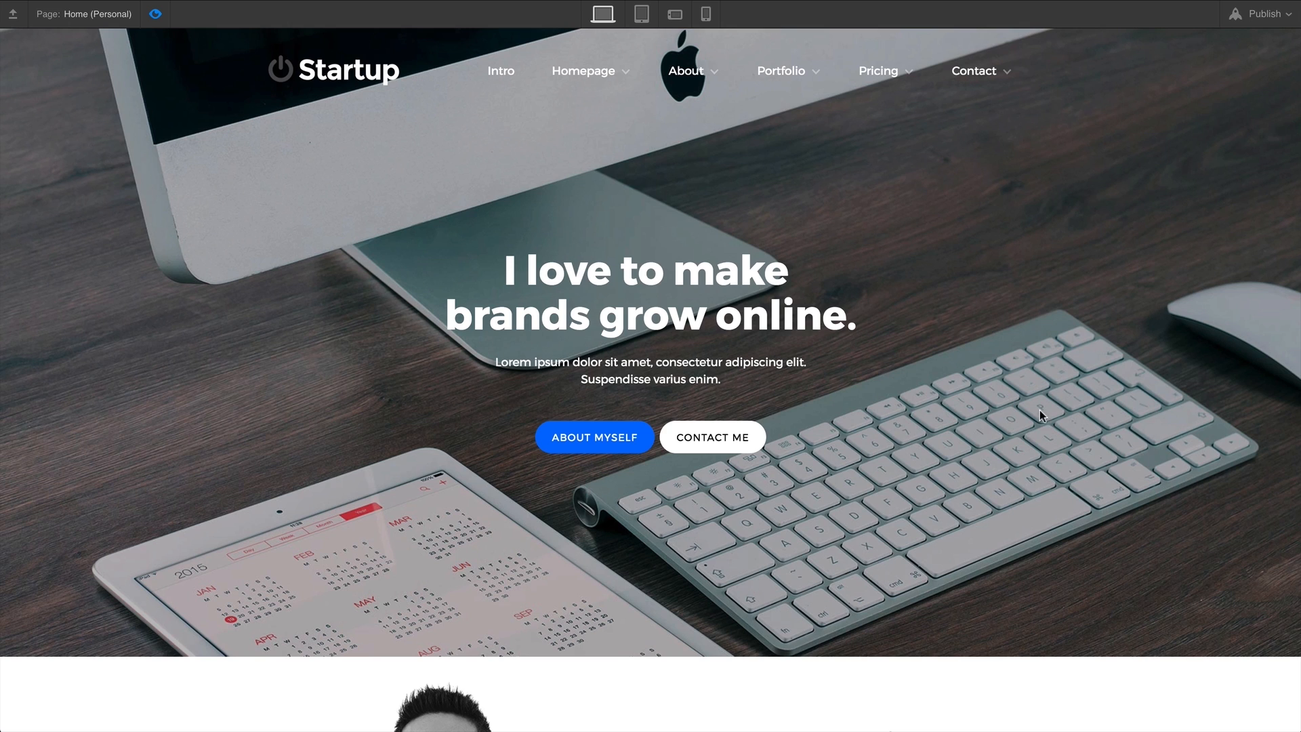
mouse_move(548, 81)
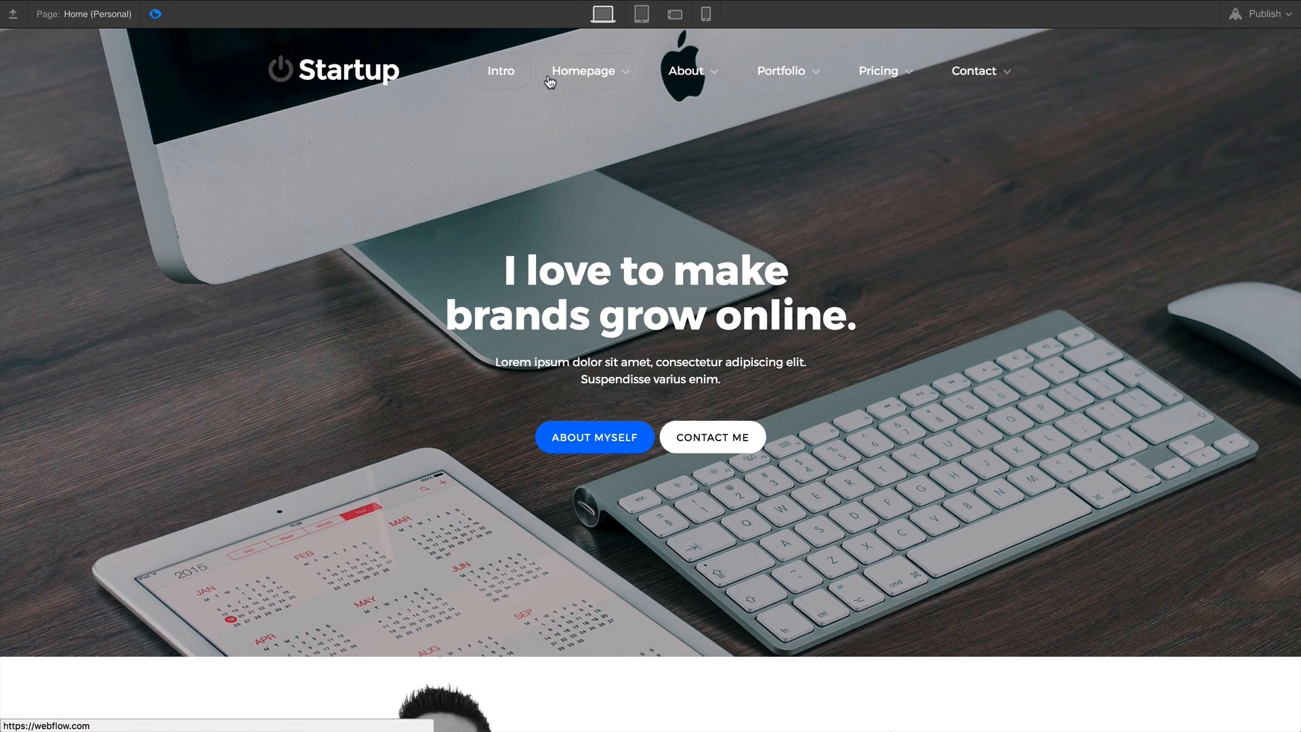
mouse_move(780, 71)
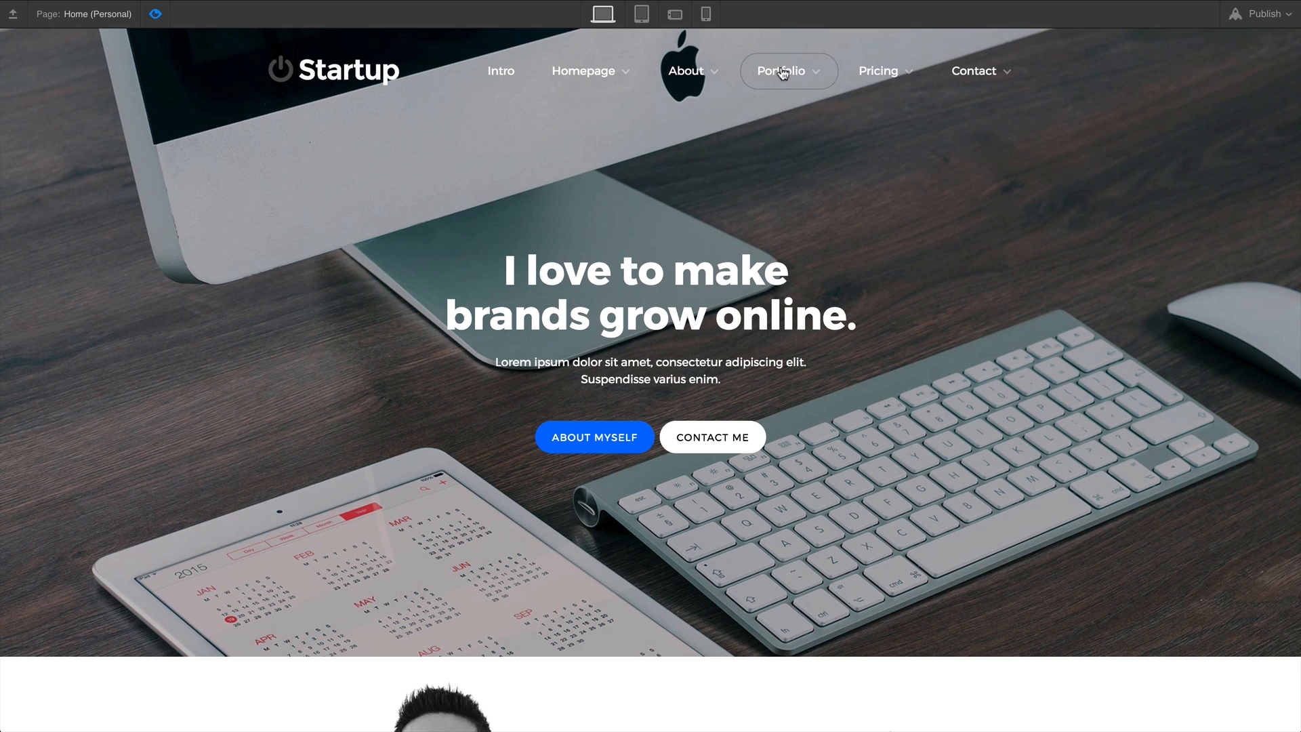
mouse_move(978, 71)
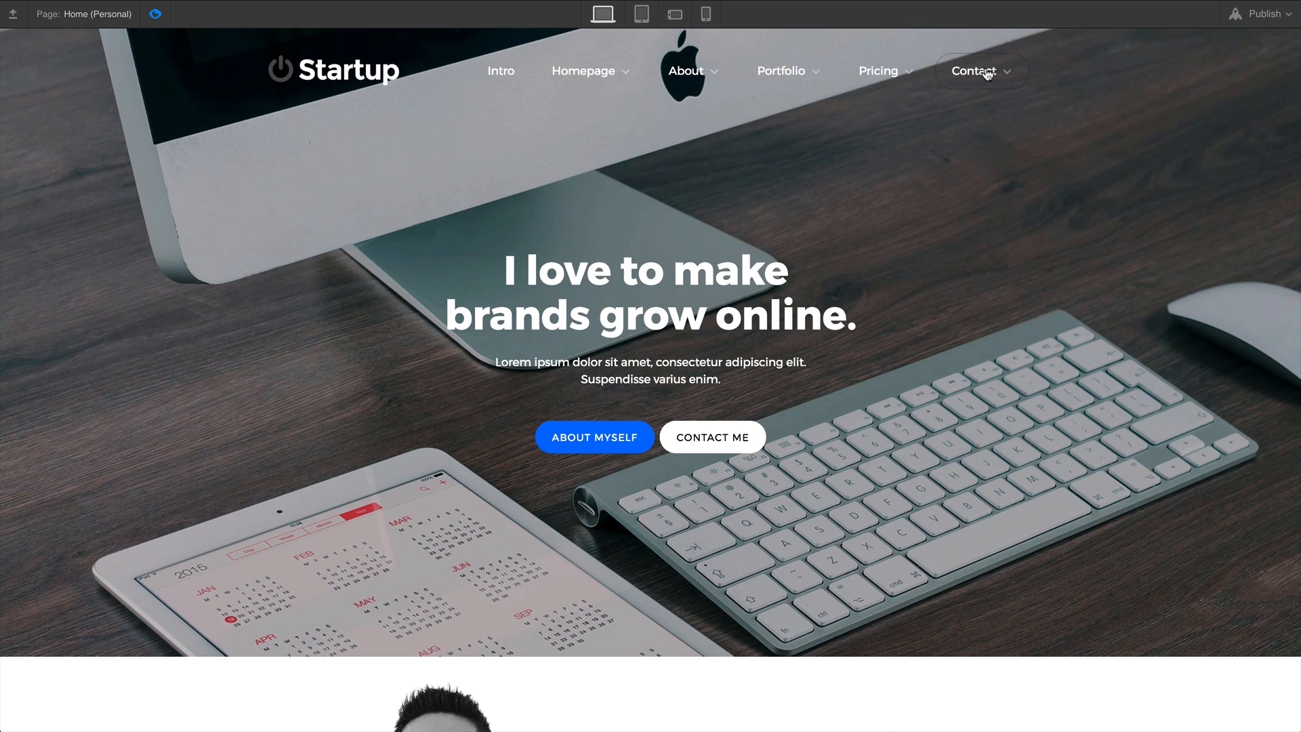
mouse_move(694, 71)
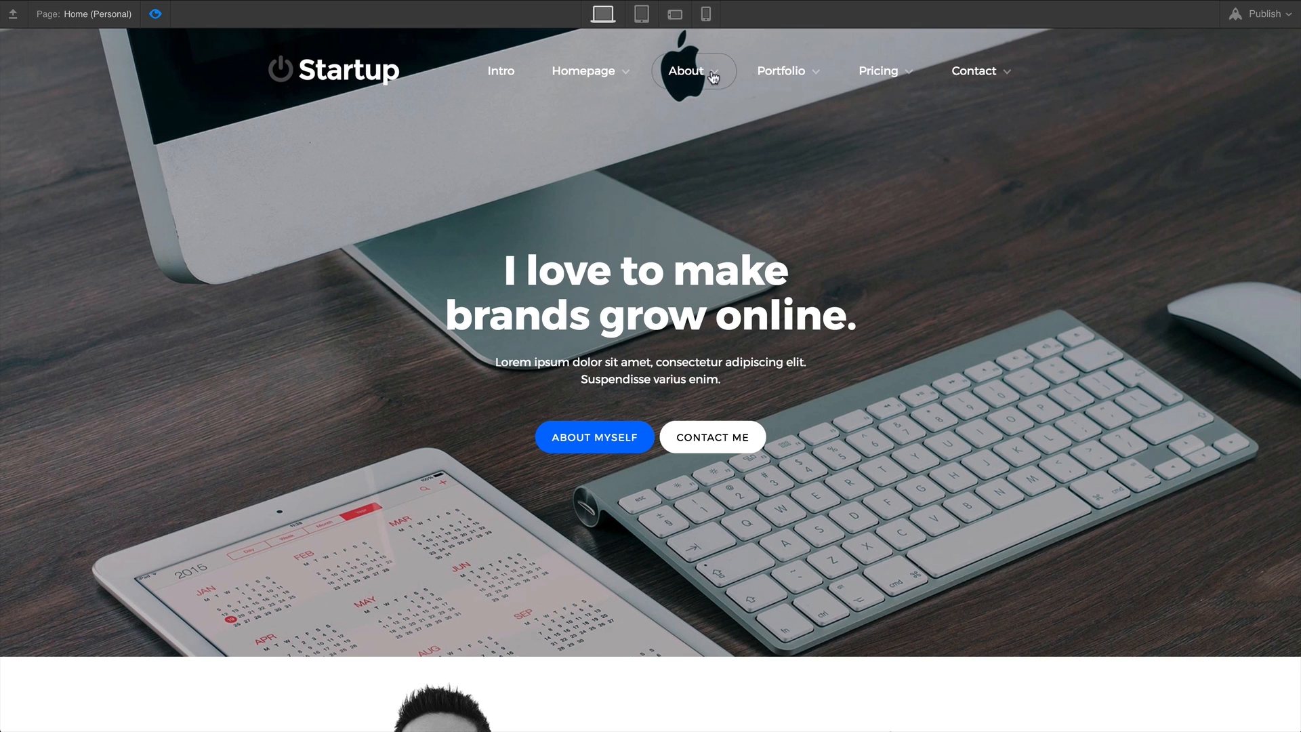
Preview the Startup template at tablet width and open its collapsed menu
click(640, 14)
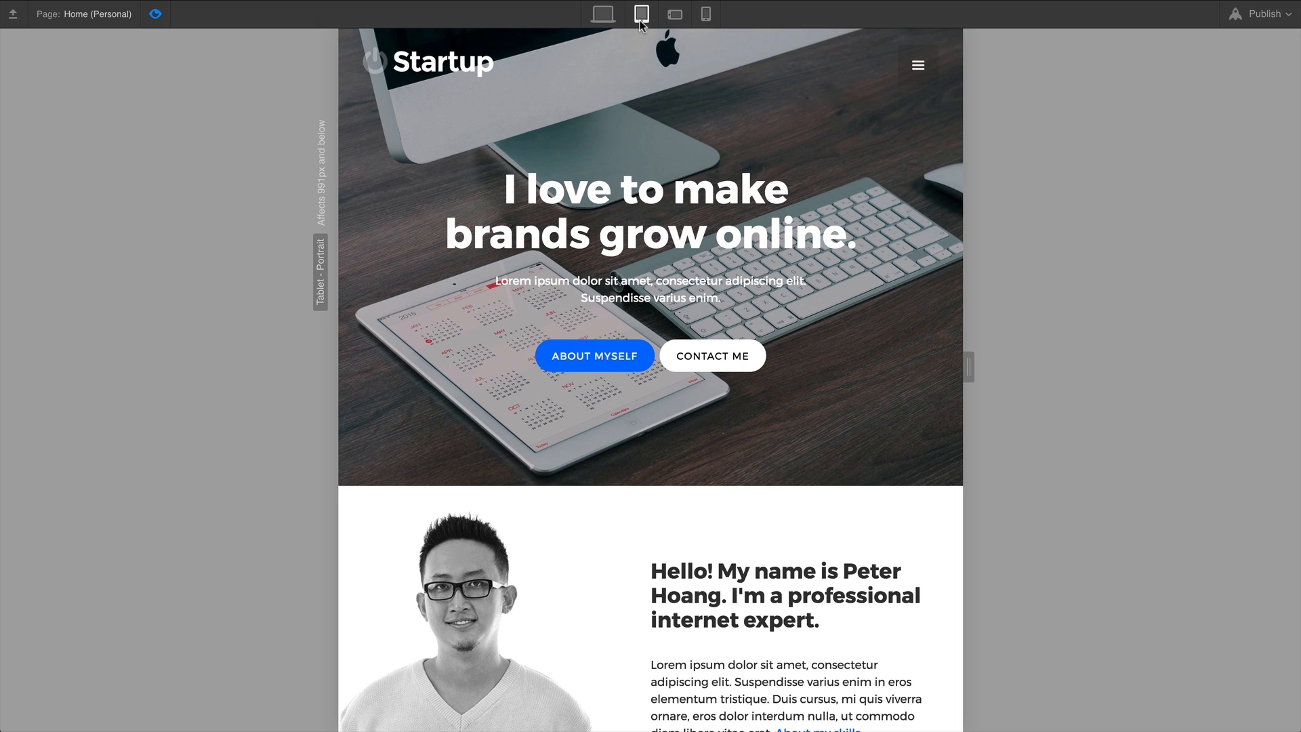
mouse_move(918, 65)
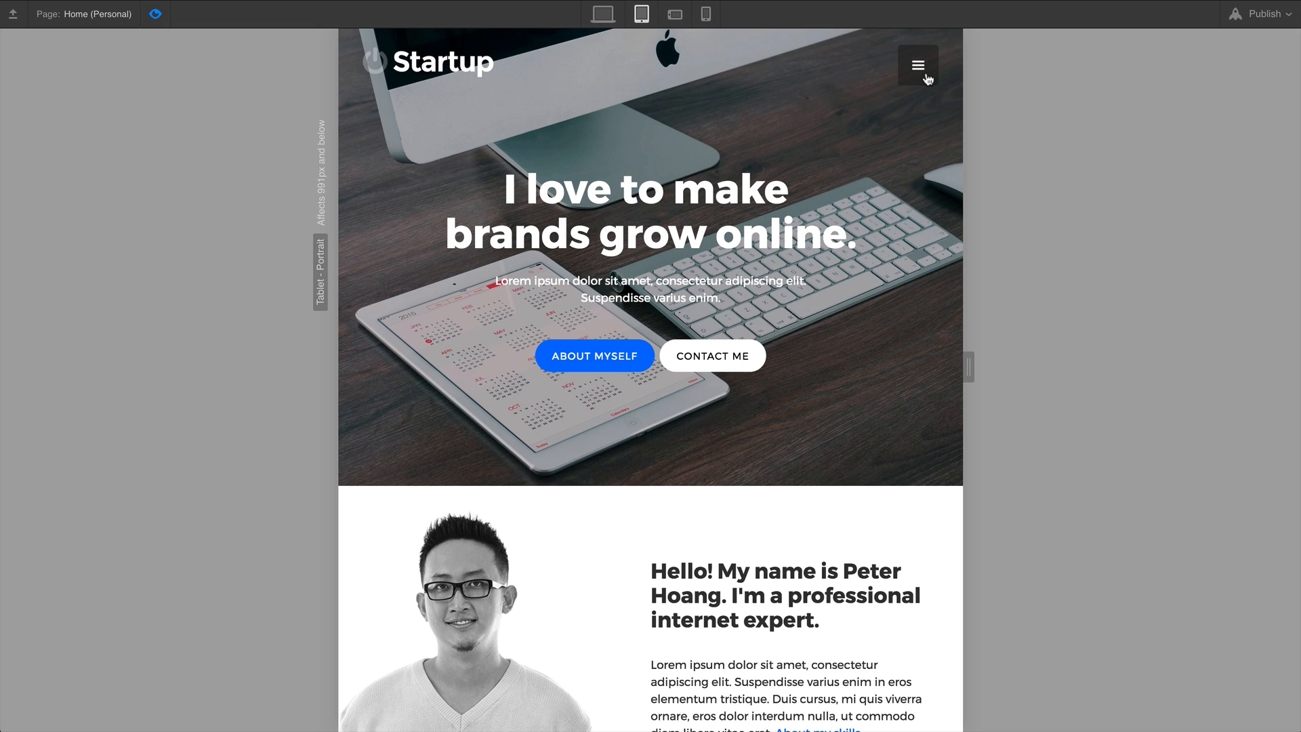
click(917, 65)
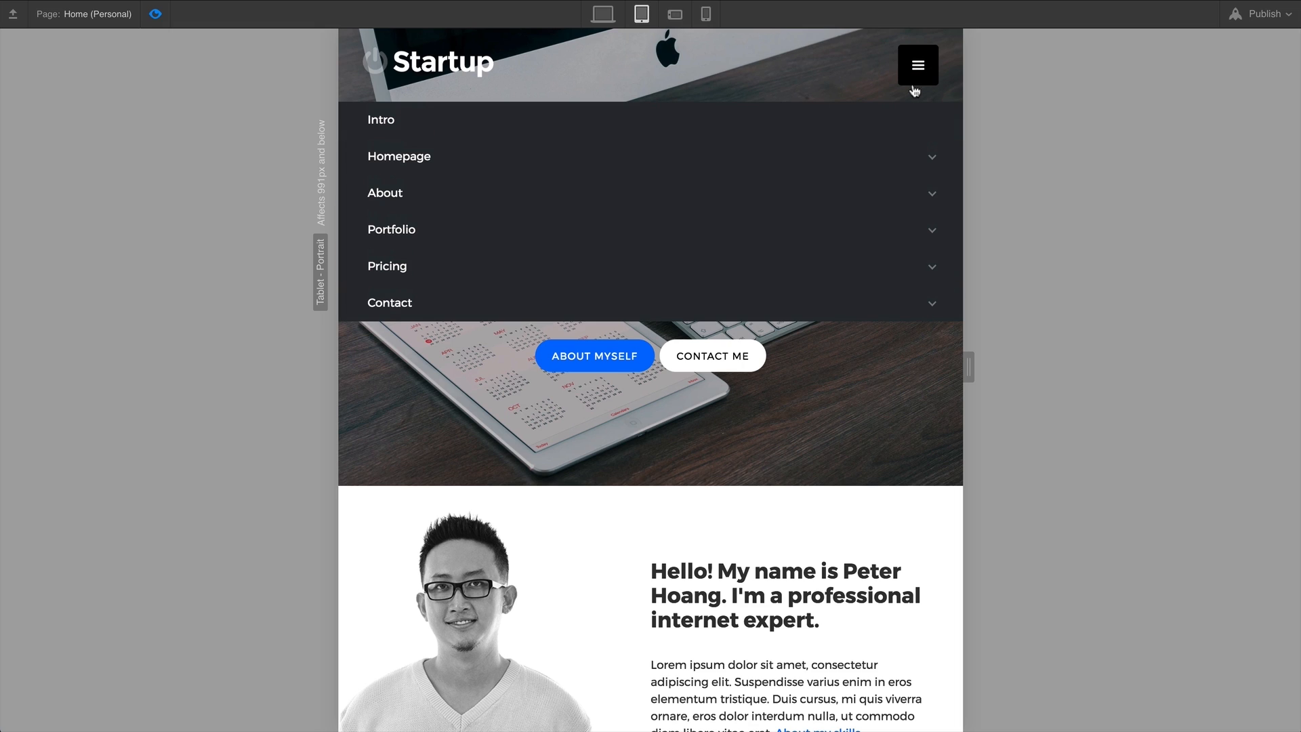
mouse_move(850, 288)
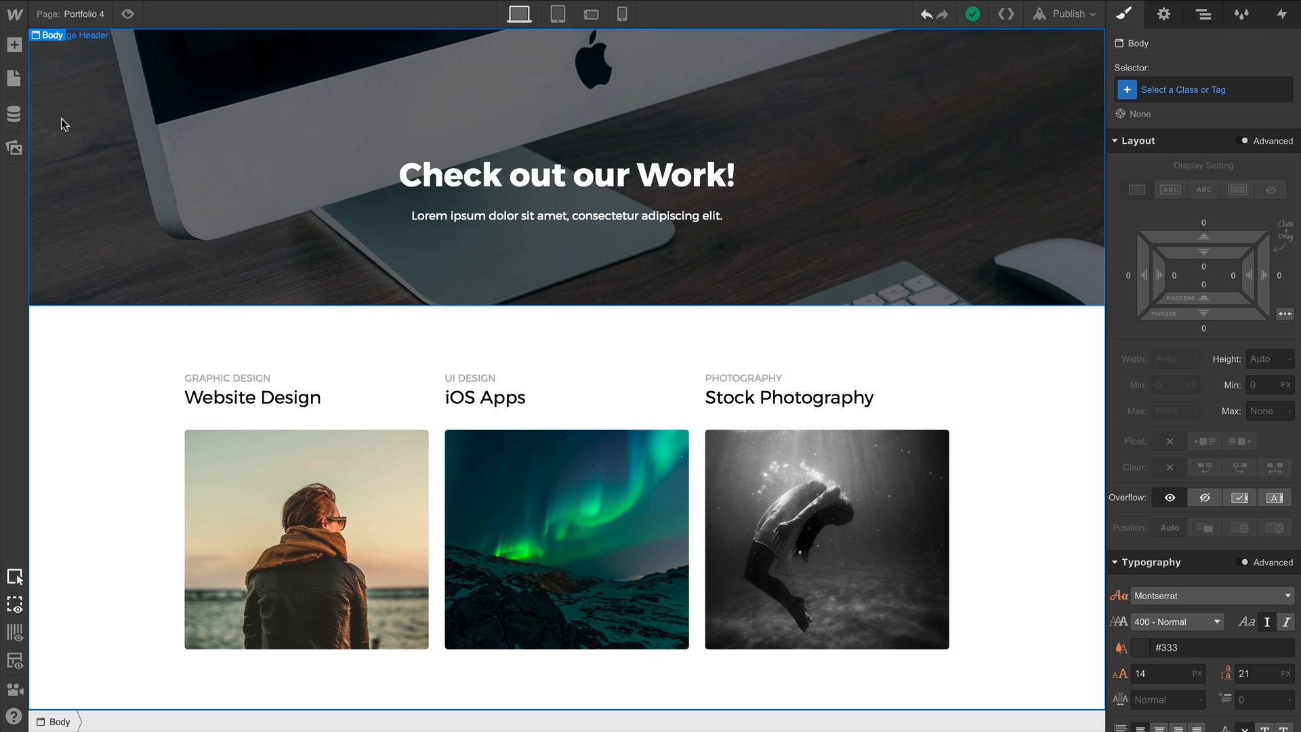
Drop a Navbar element onto the page and move it below the header image
click(14, 45)
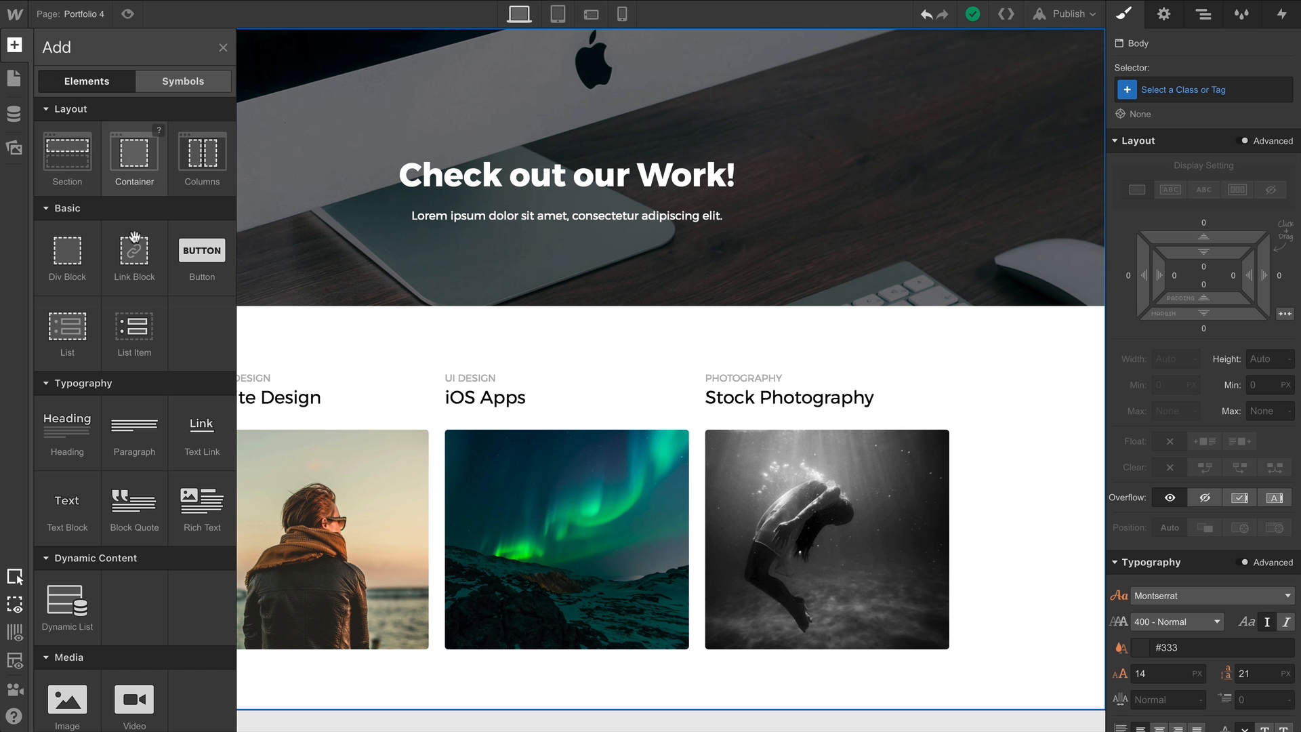
scroll(down, 3)
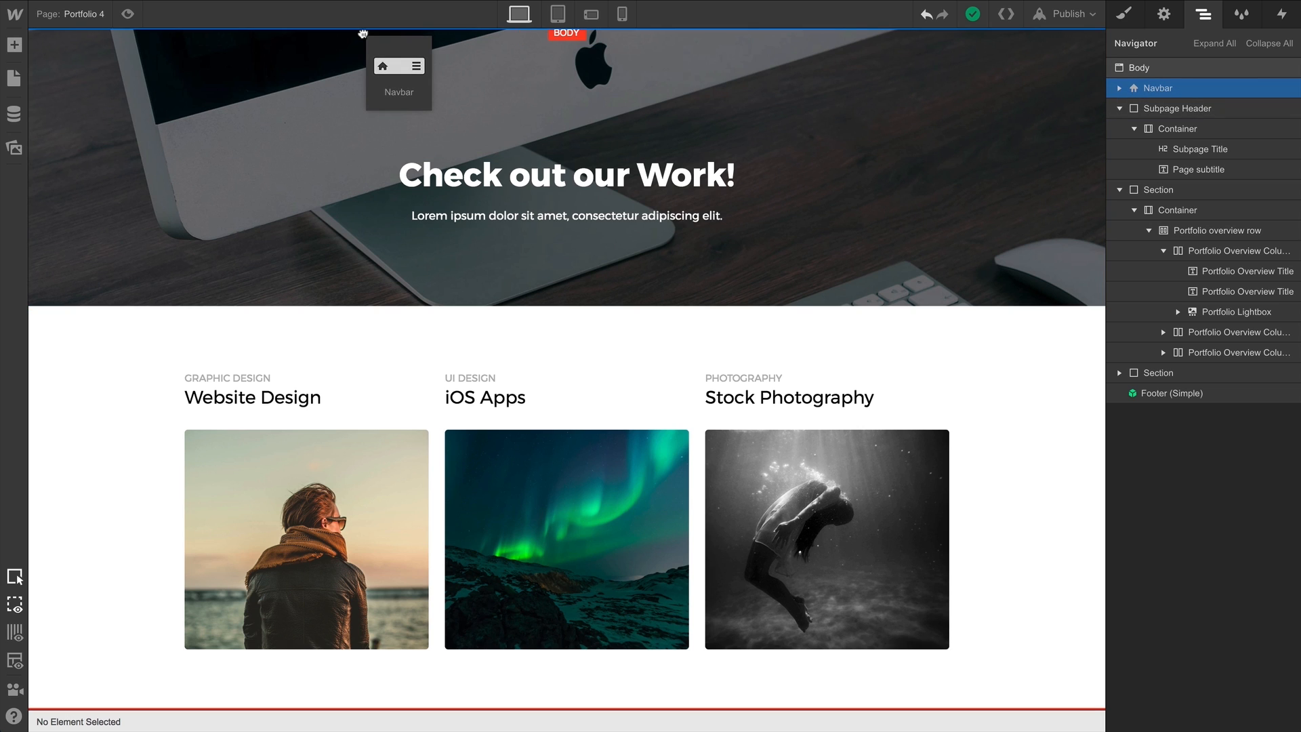
click(399, 73)
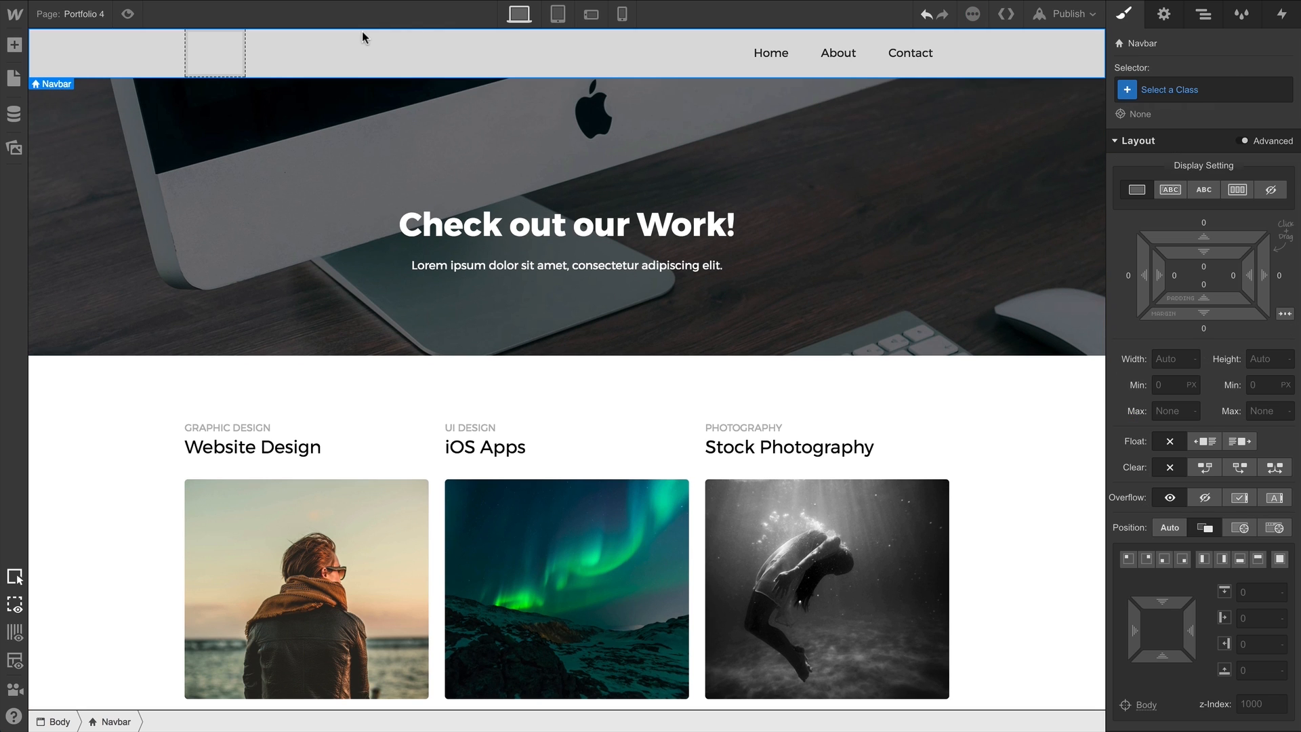
mouse_move(152, 60)
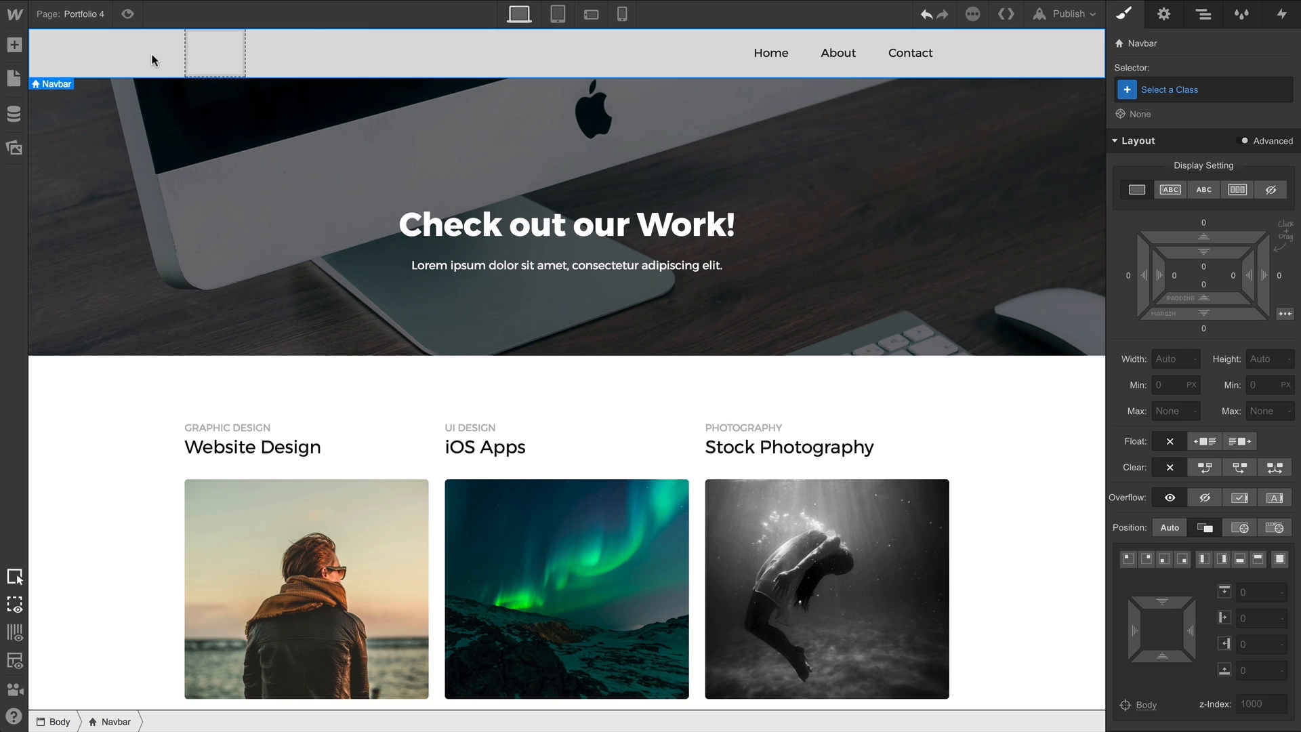
click(1203, 14)
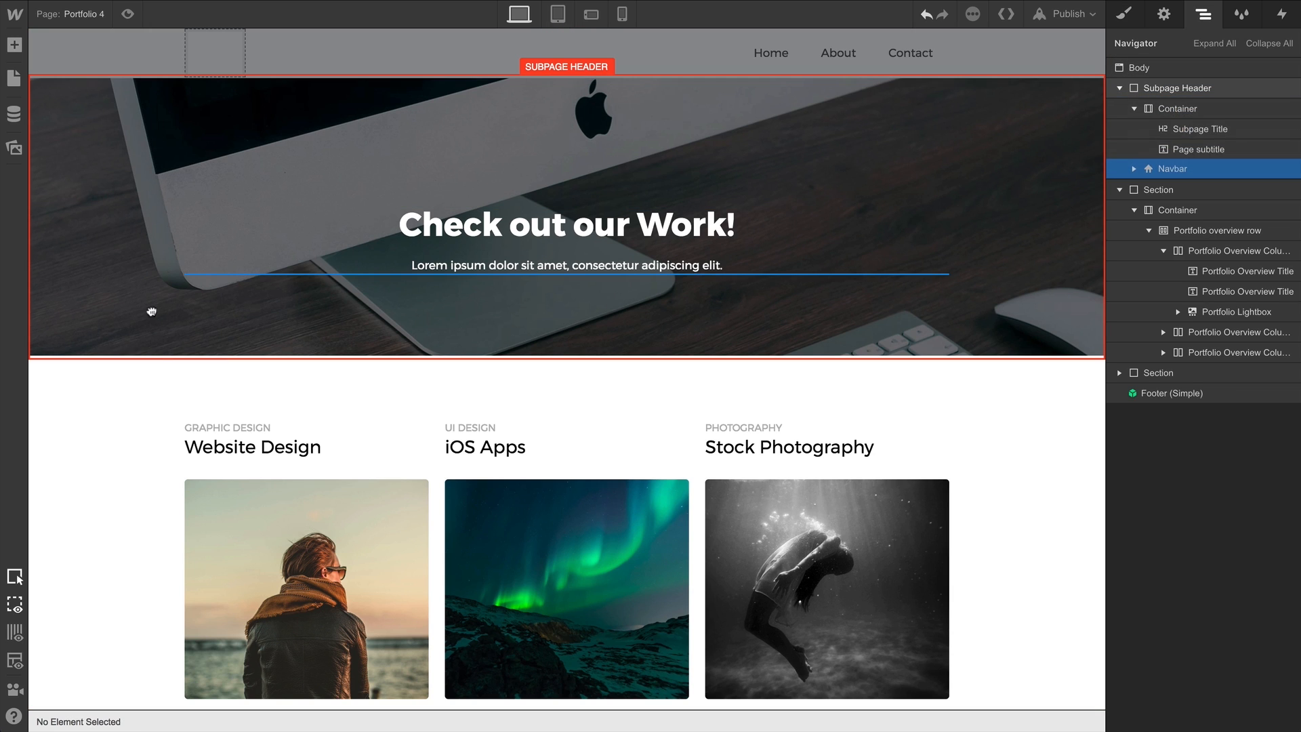
click(1124, 14)
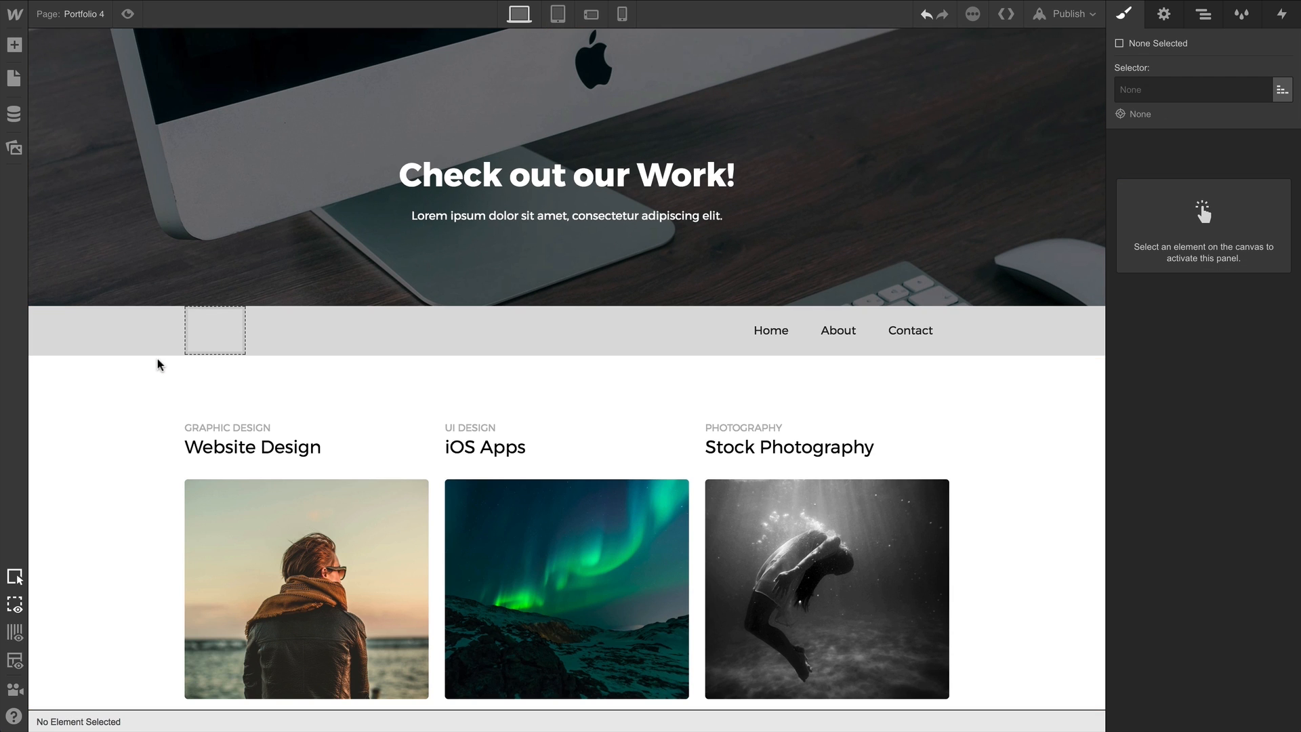
Return the navbar to the page top and select its Brand, Nav Menu and Home link
click(1203, 14)
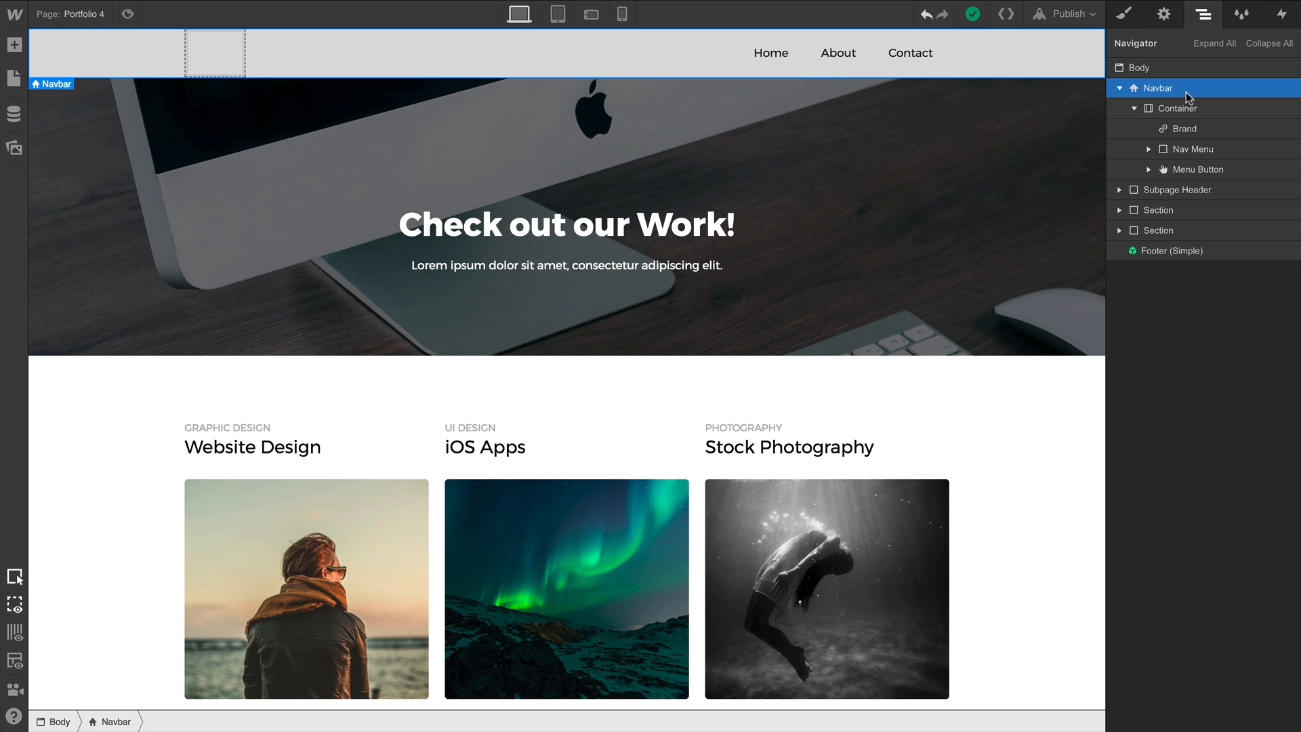
click(1184, 129)
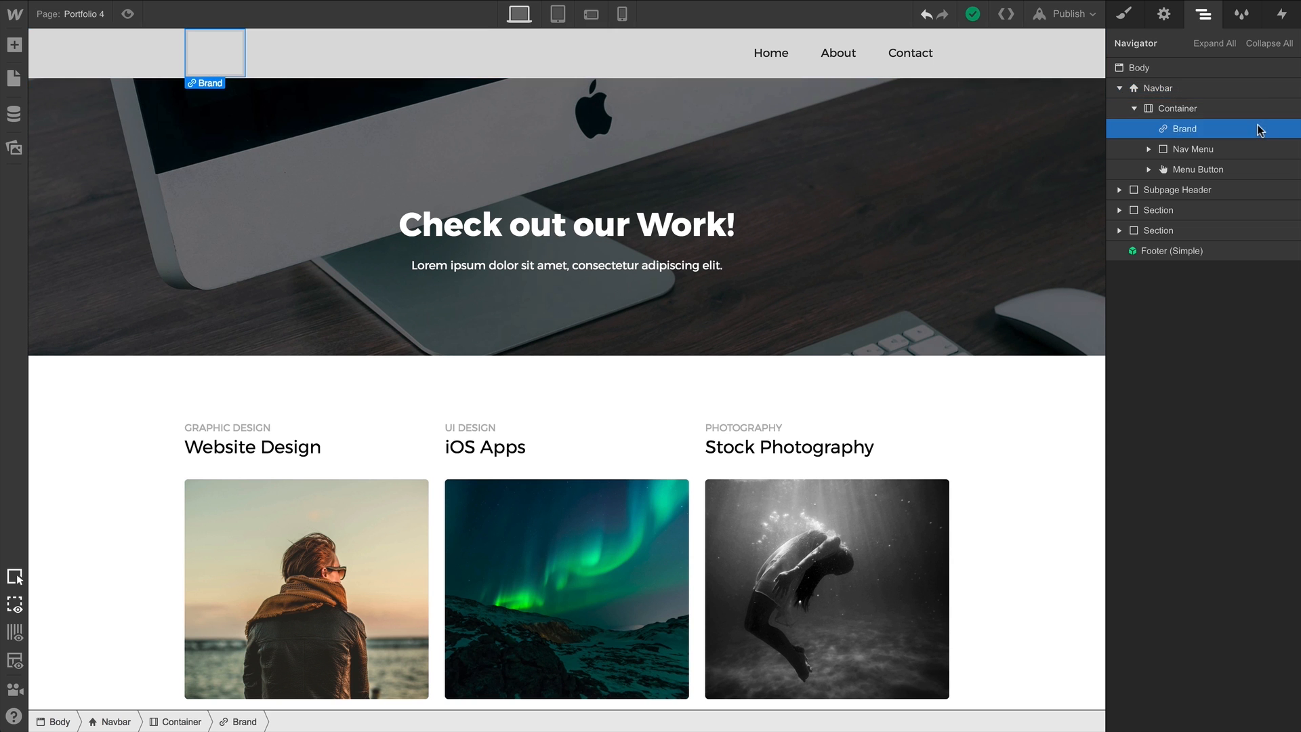
mouse_move(252, 56)
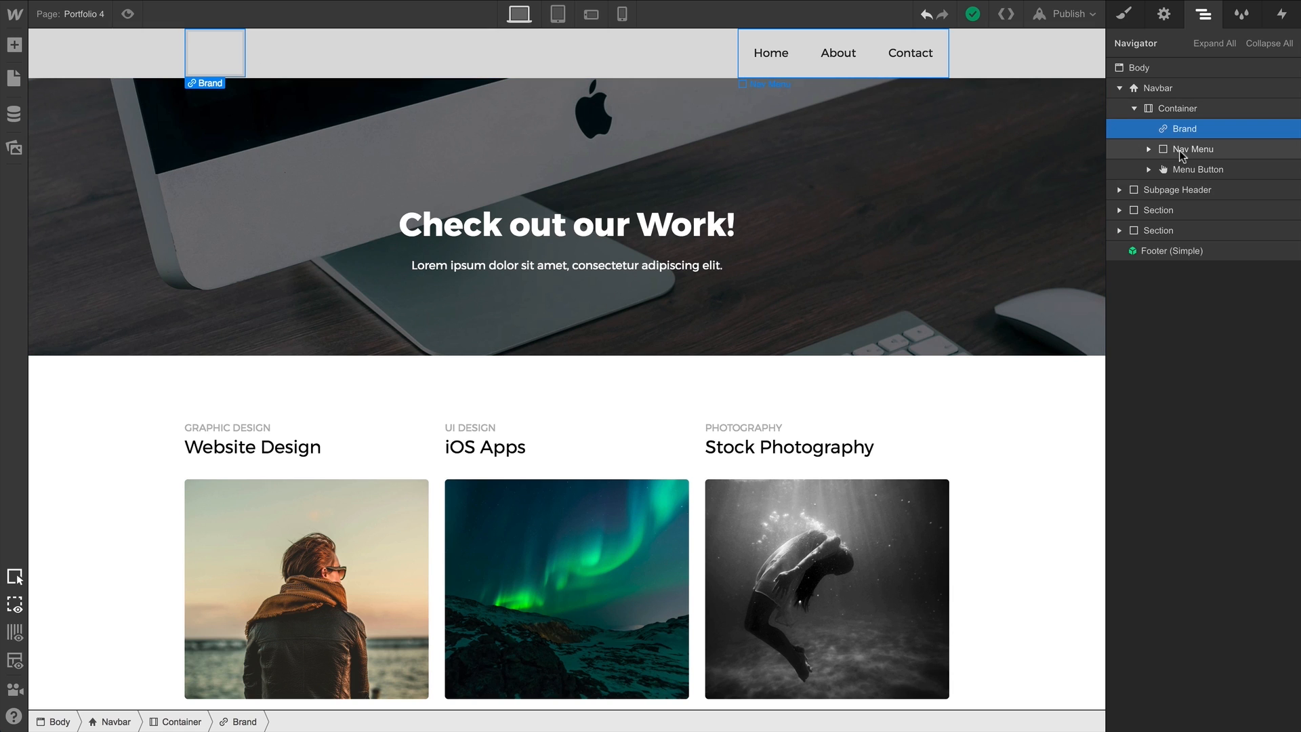
click(1195, 149)
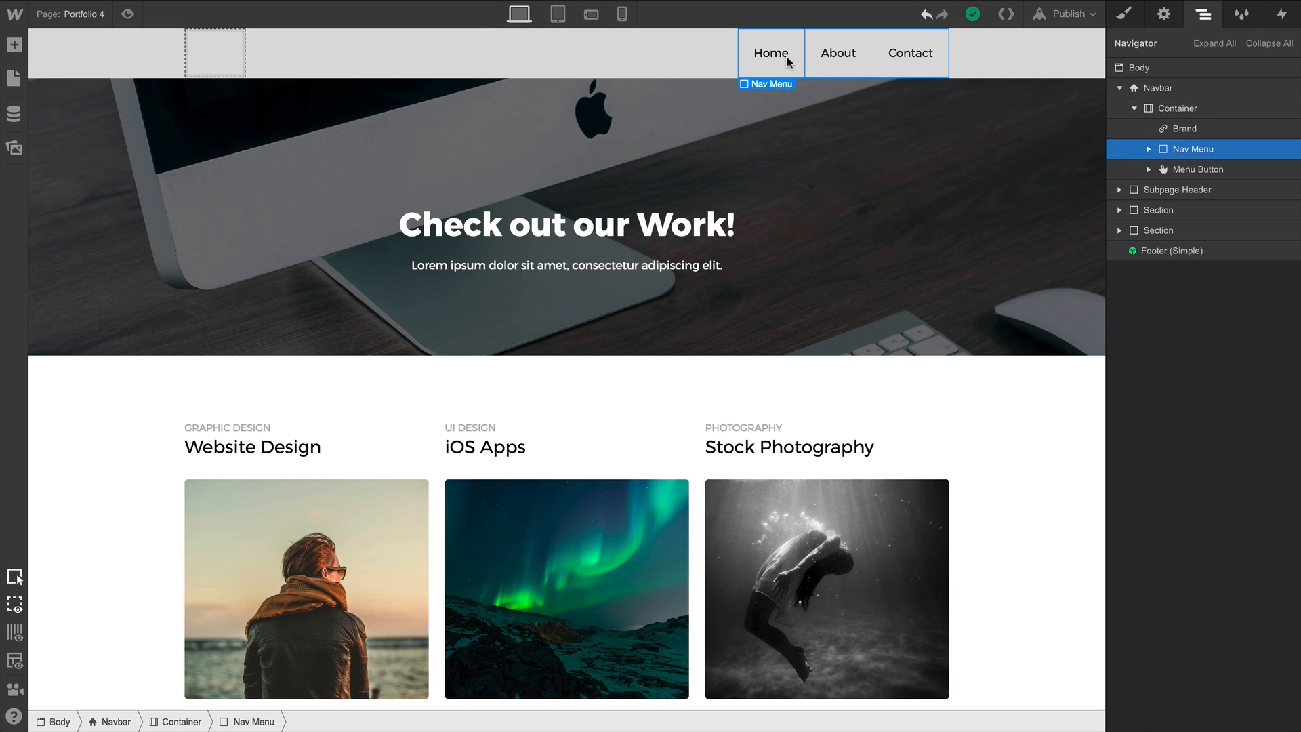
click(909, 52)
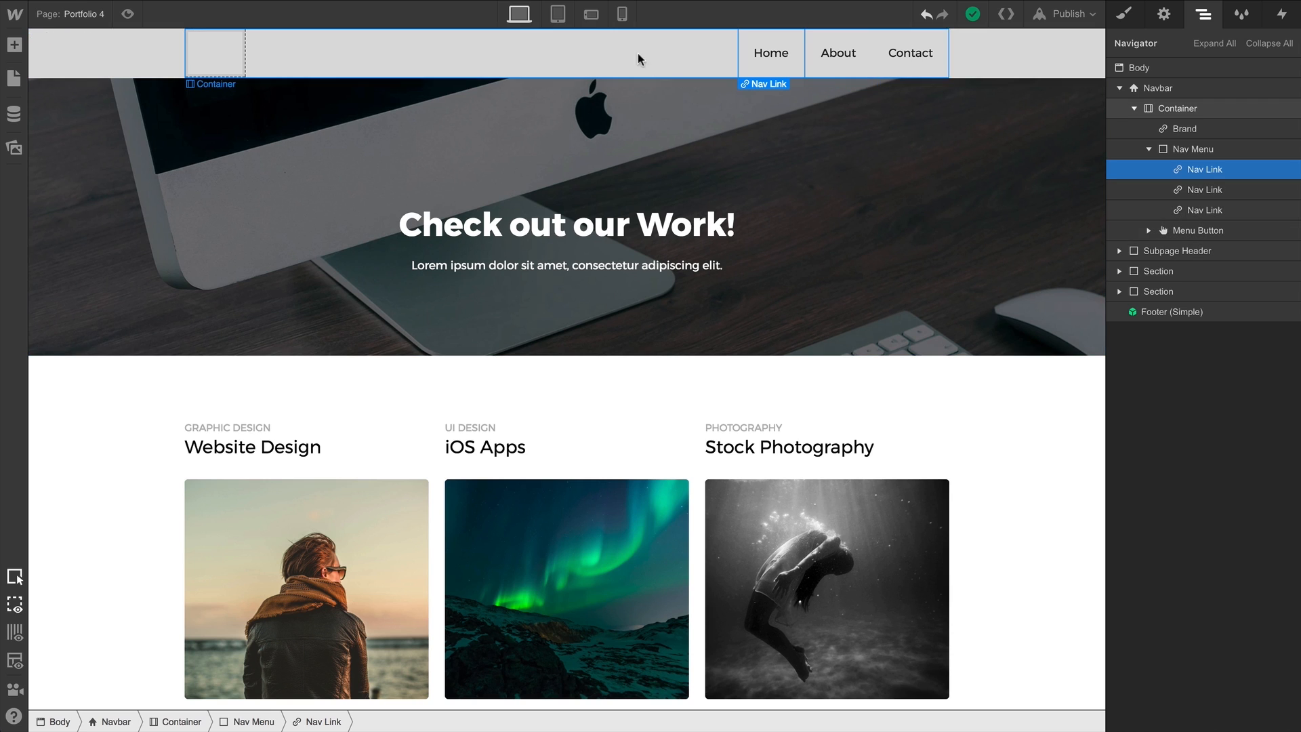
click(557, 14)
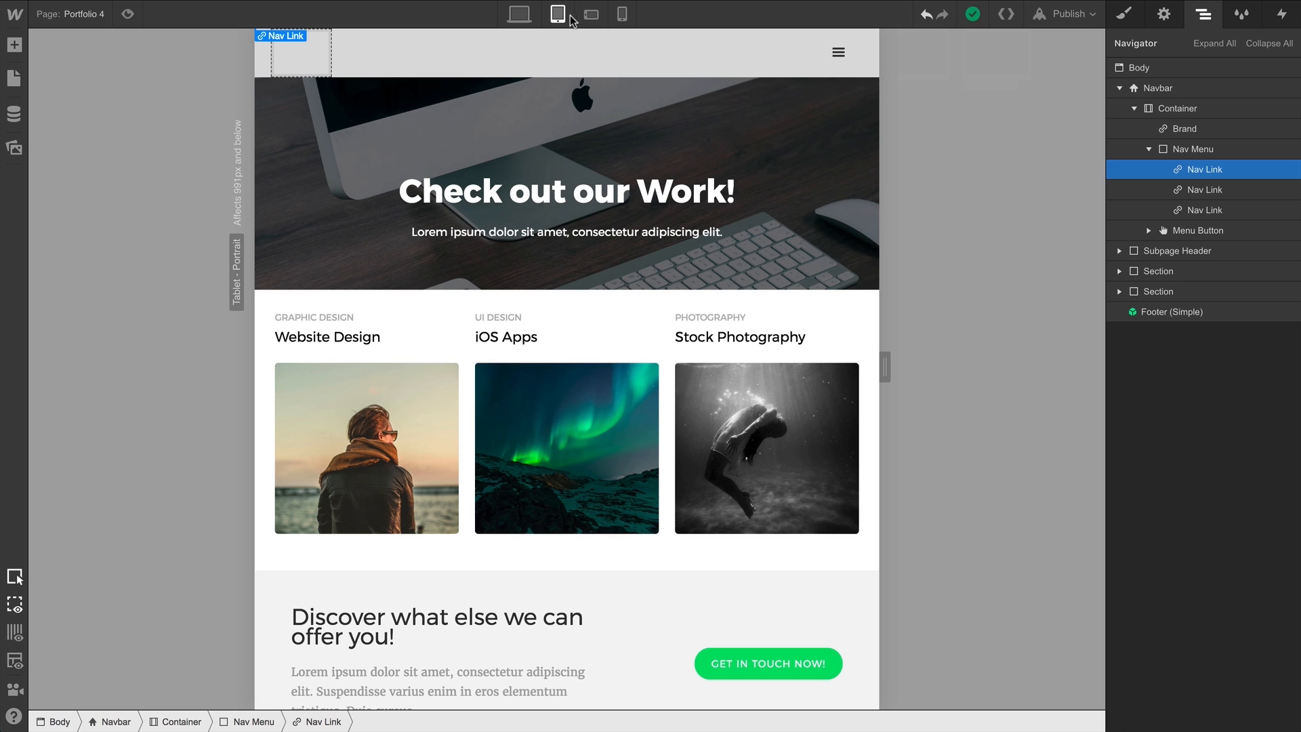
click(837, 52)
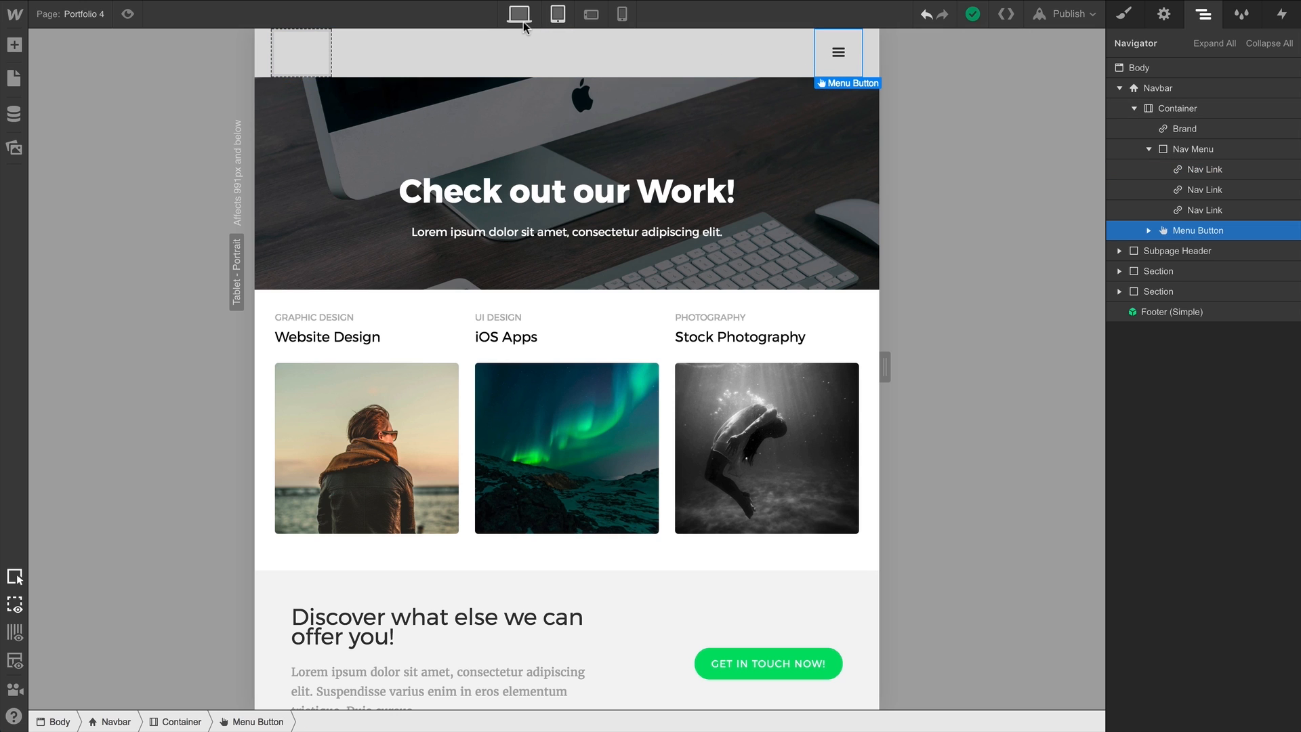
click(518, 15)
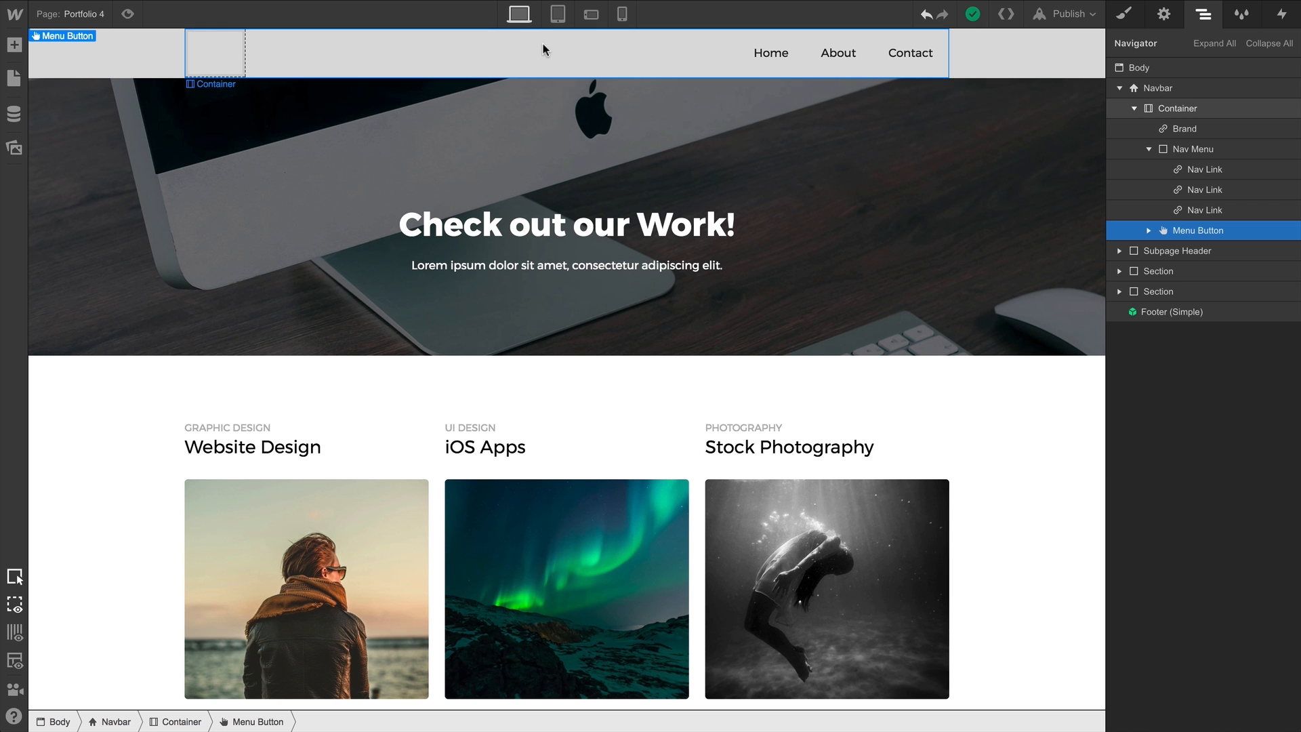
click(1176, 108)
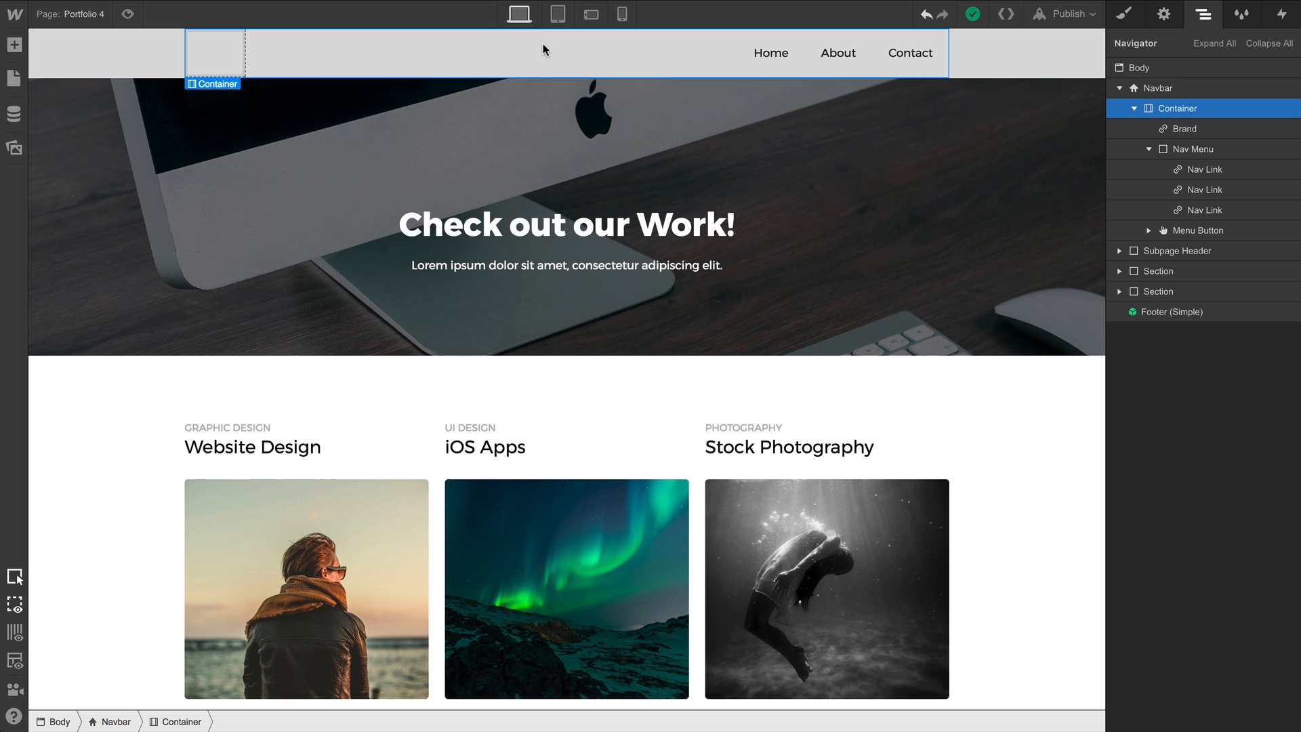
click(14, 45)
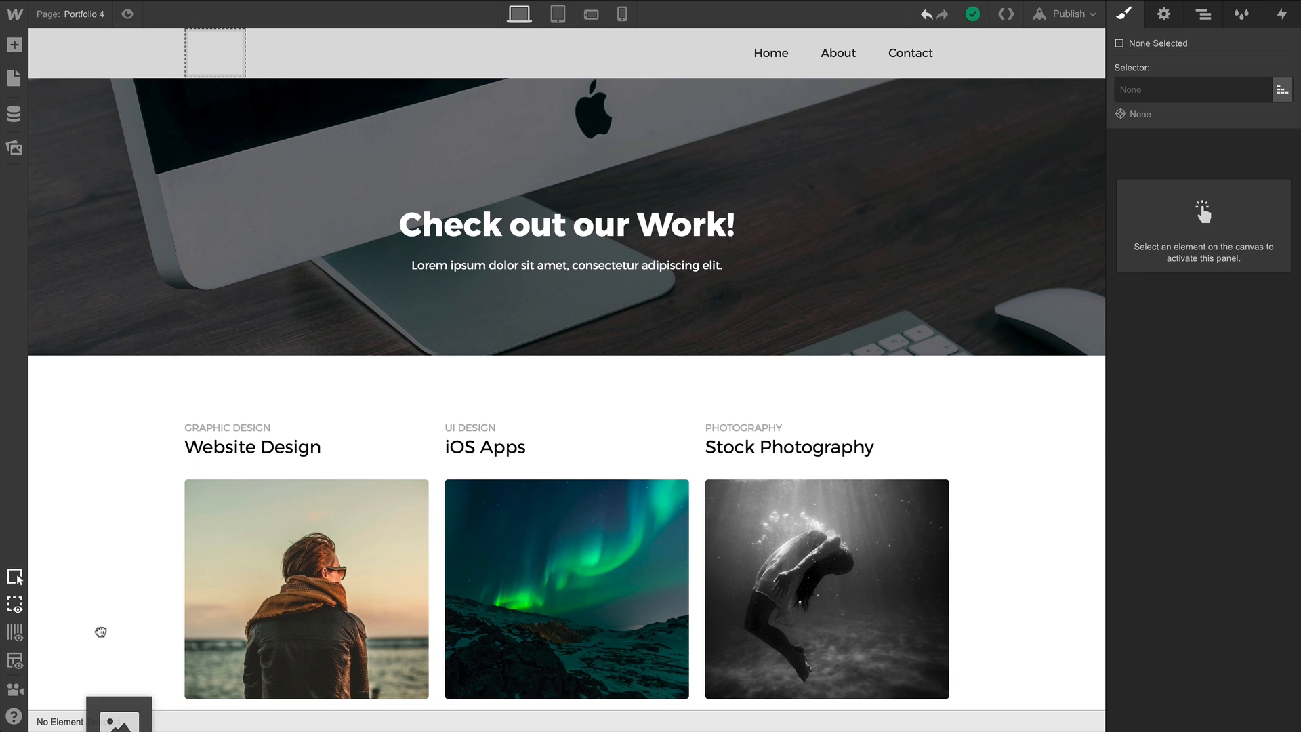
Add an image inside the Brand area and replace it with the Startup logo
click(1202, 14)
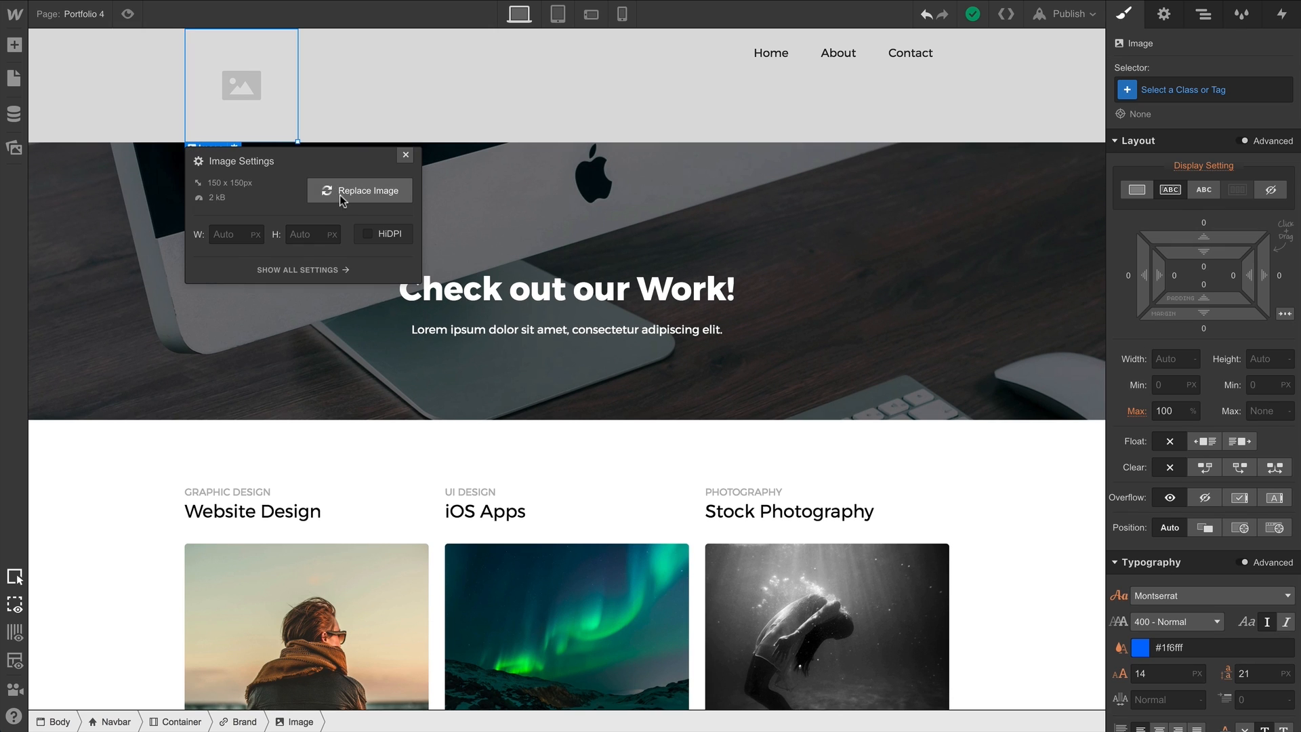
click(367, 189)
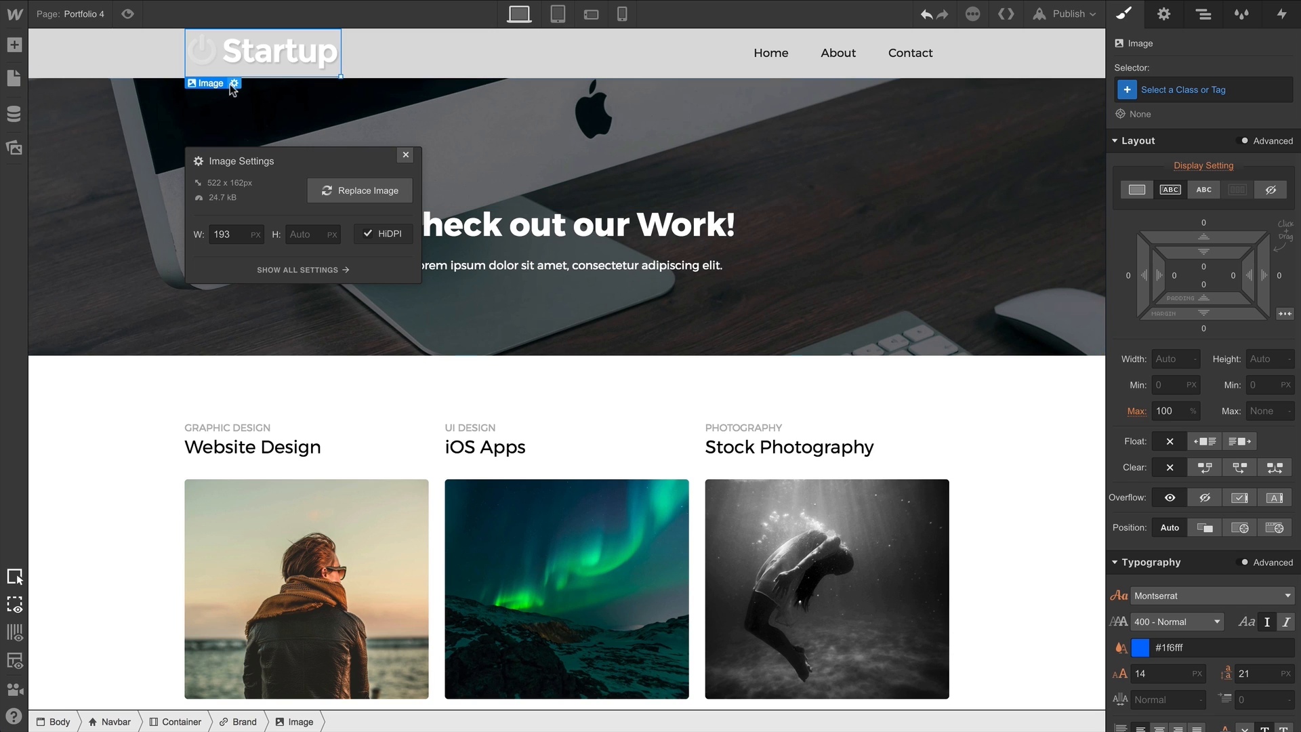
mouse_move(215, 90)
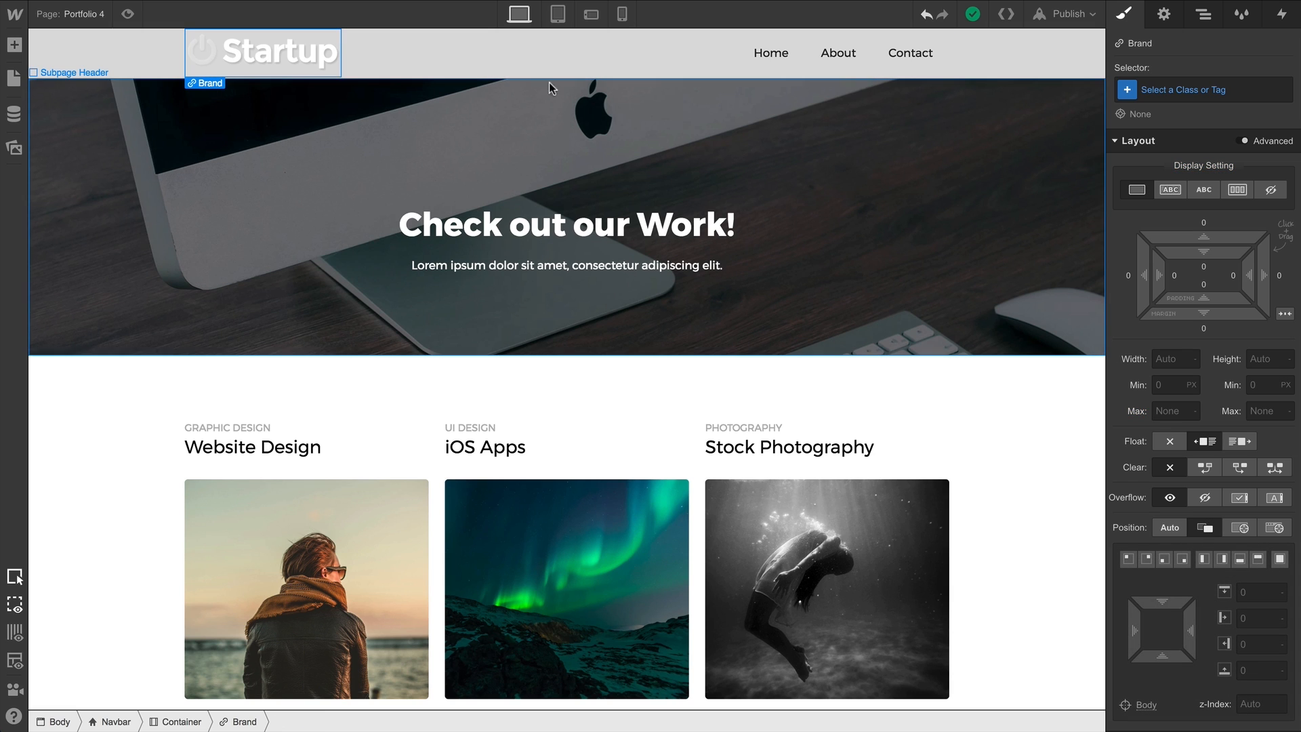
mouse_move(1164, 14)
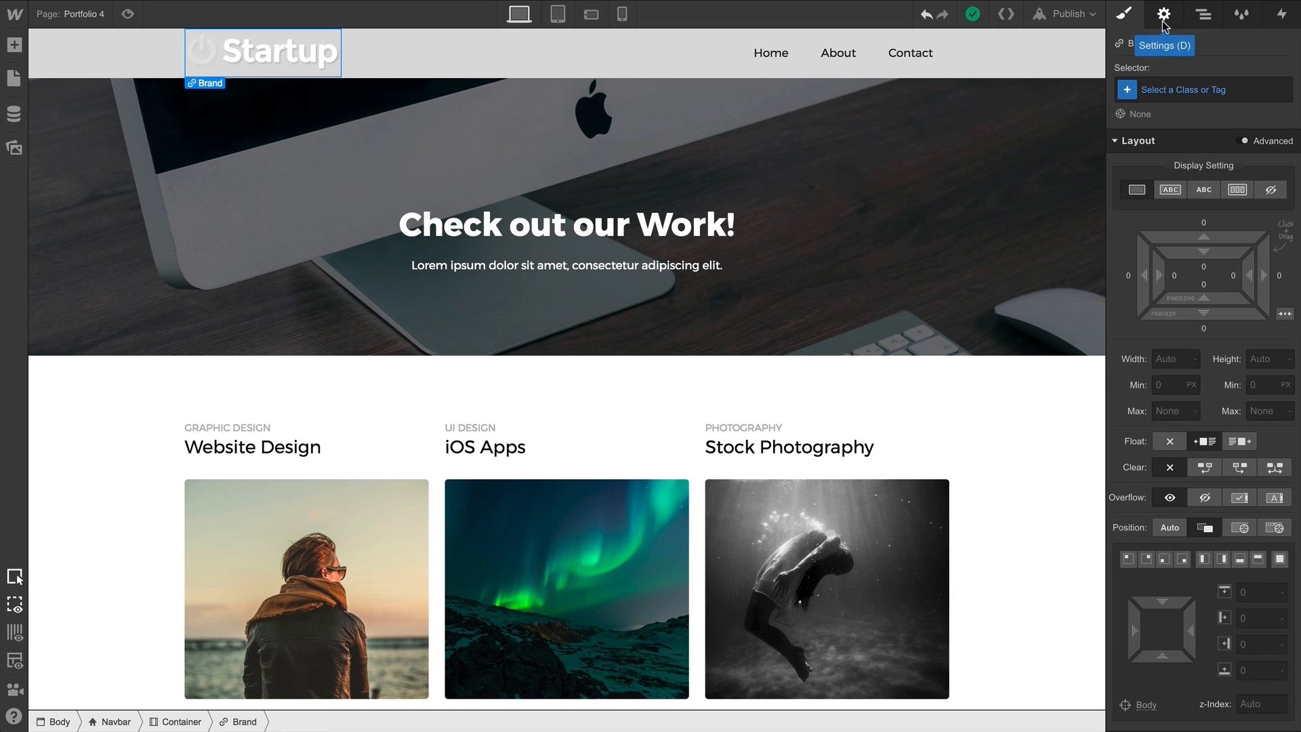
Set the logo's link type to Page and open the list of site pages
click(1164, 14)
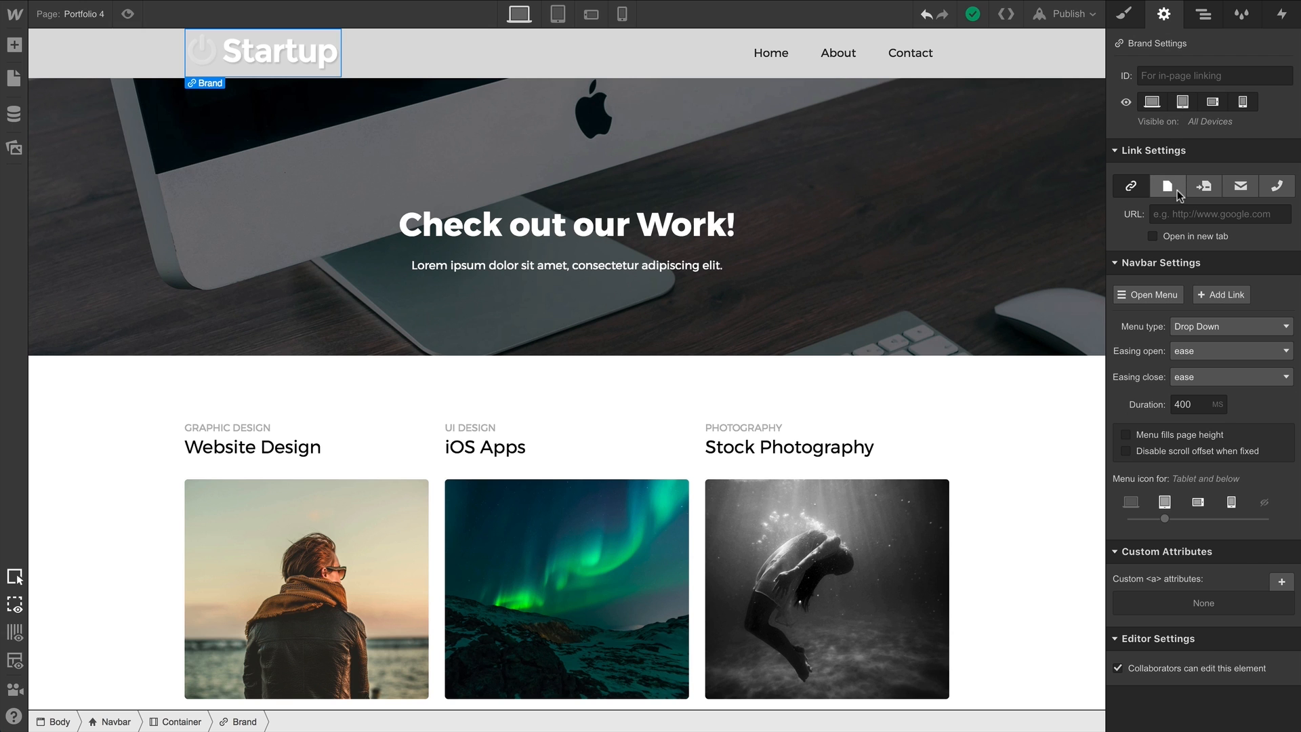
click(1167, 185)
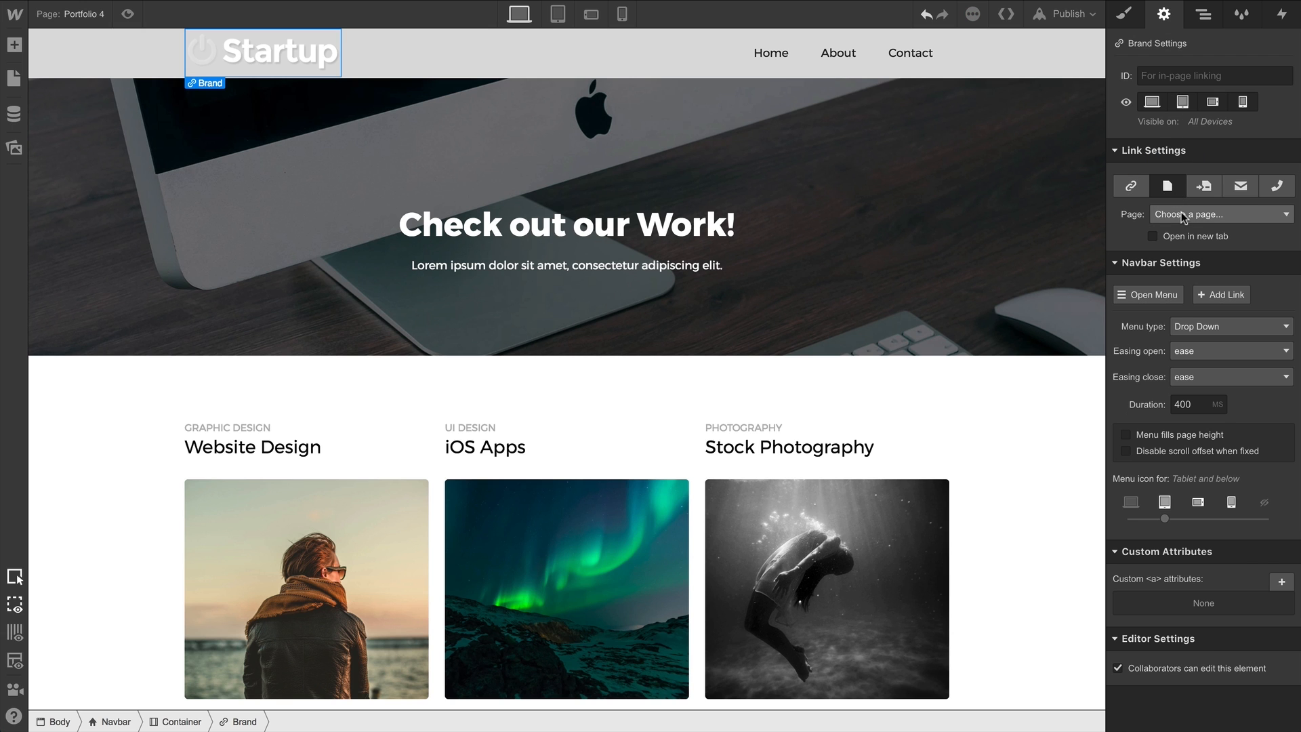
click(1219, 214)
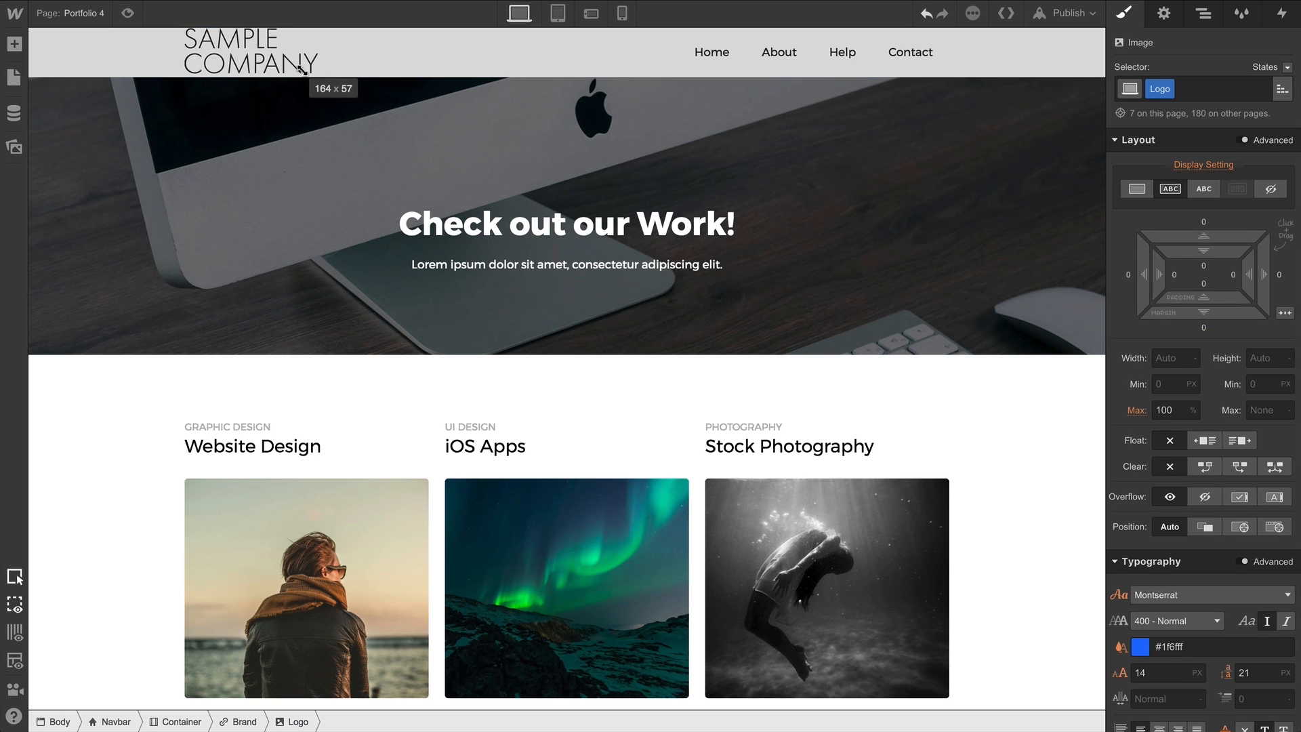
Select the SAMPLE COMPANY logo image
click(235, 52)
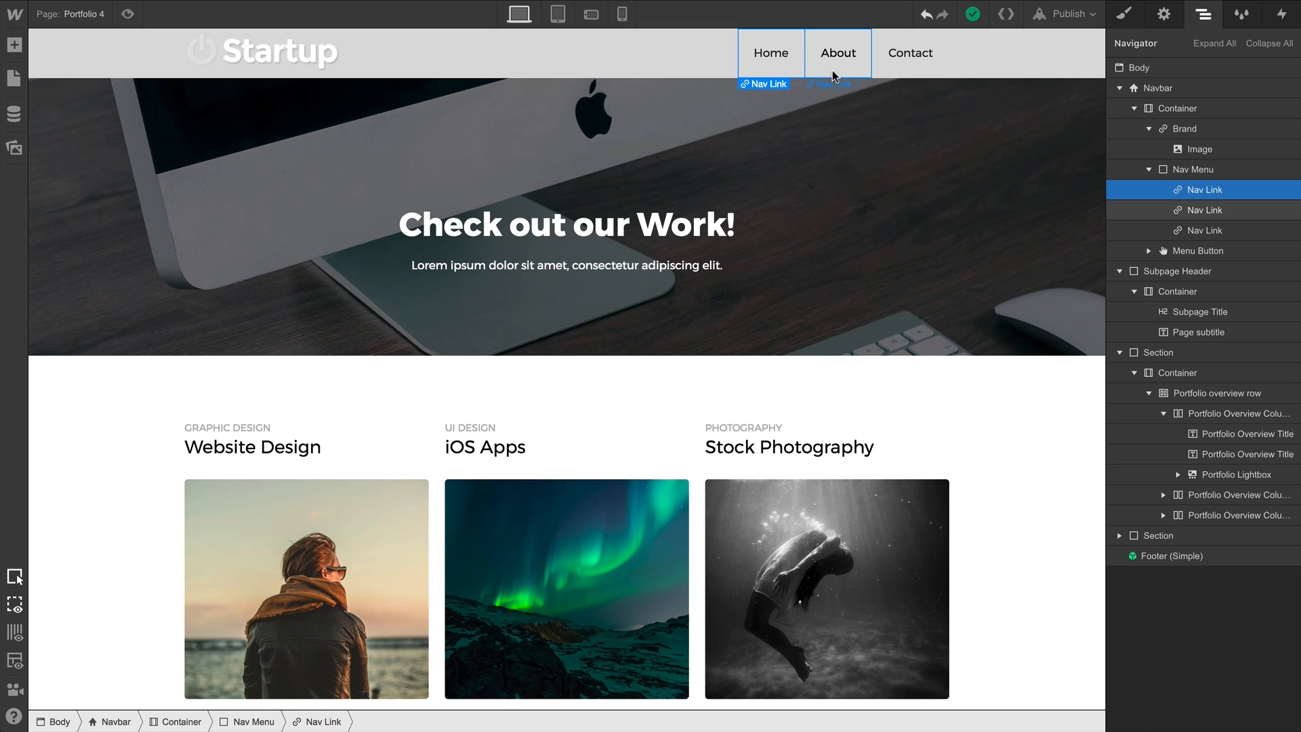
click(909, 53)
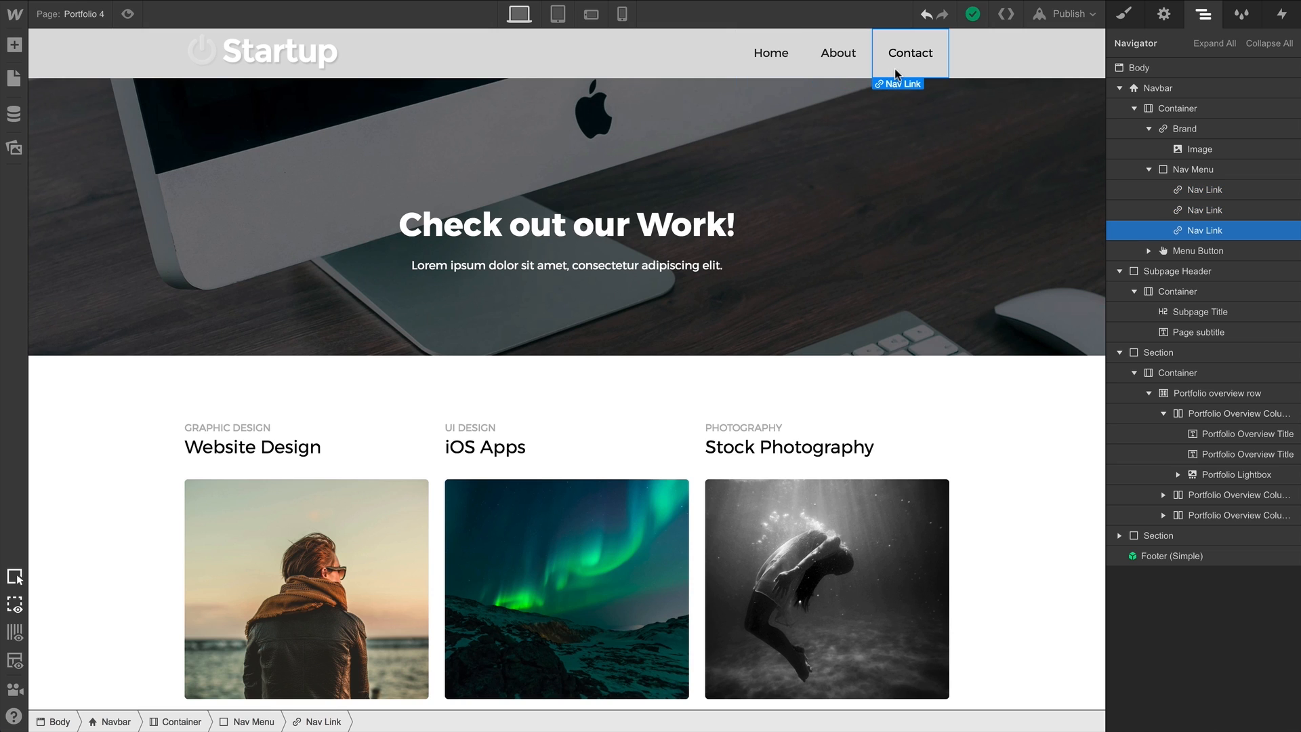
click(770, 52)
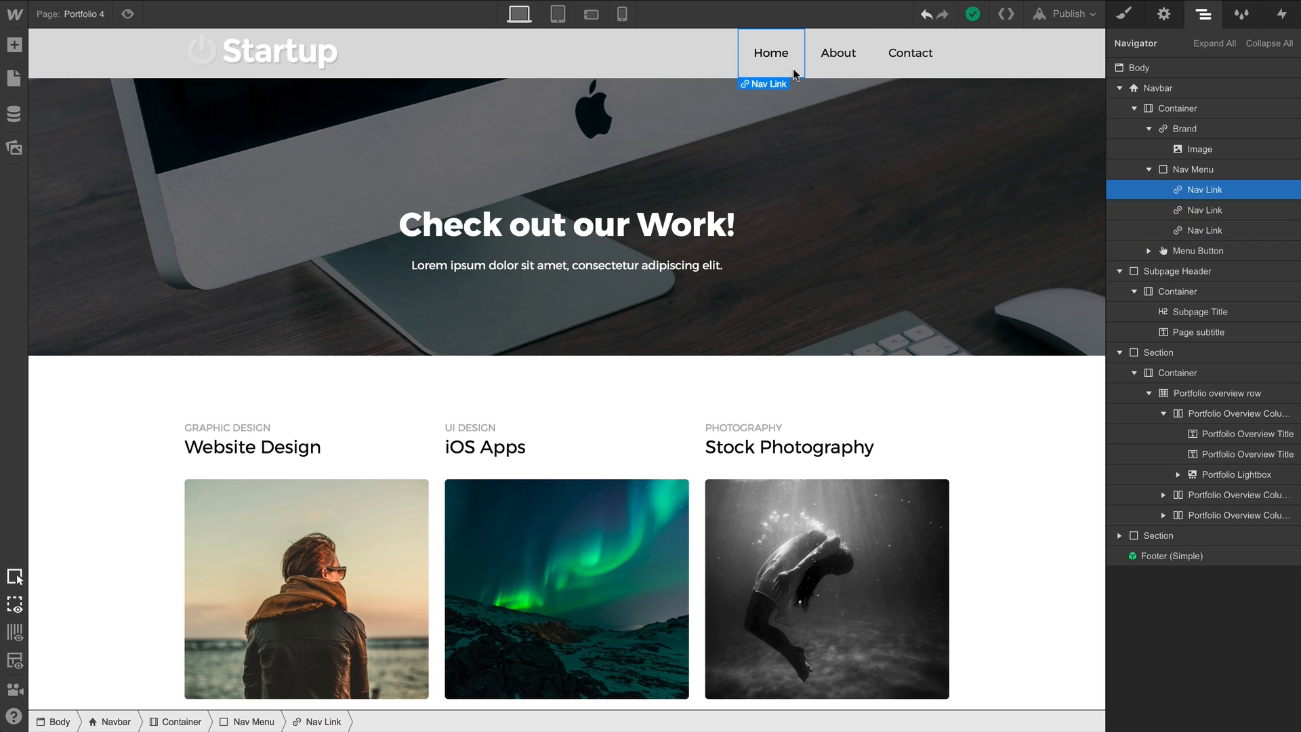
mouse_move(762, 73)
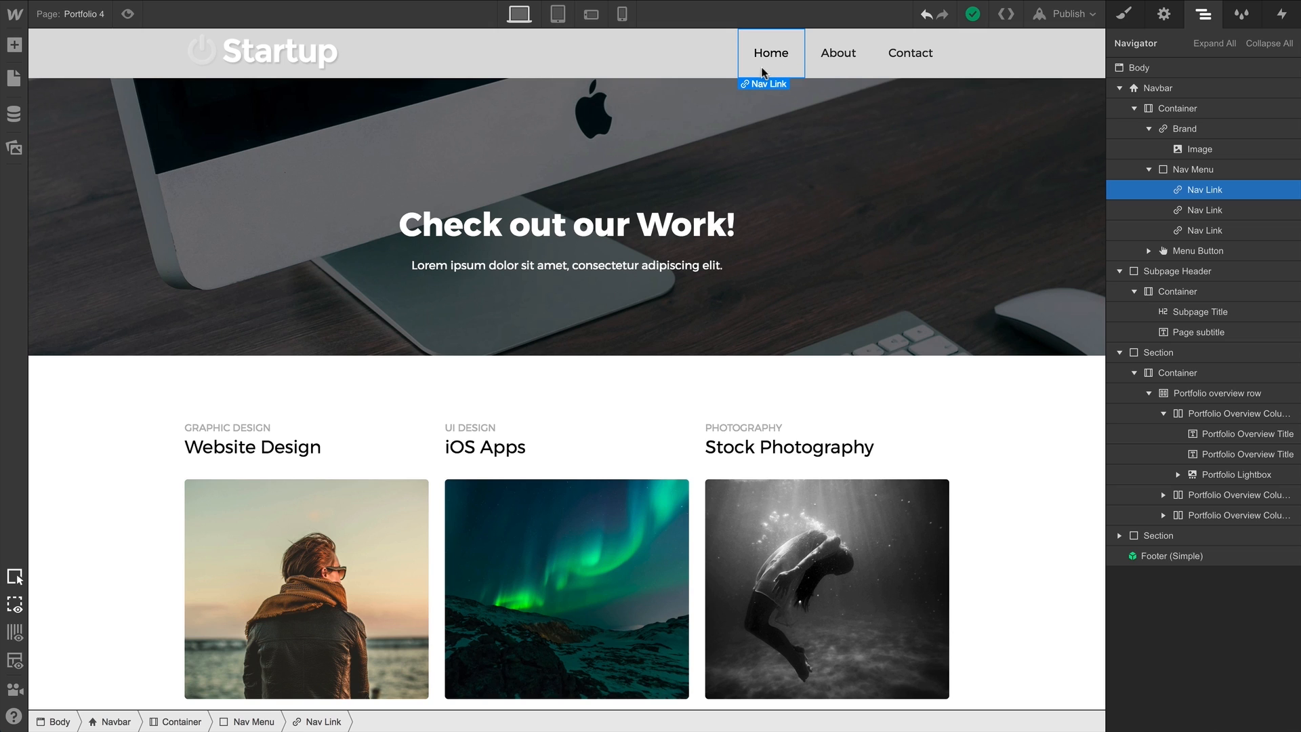
click(1178, 108)
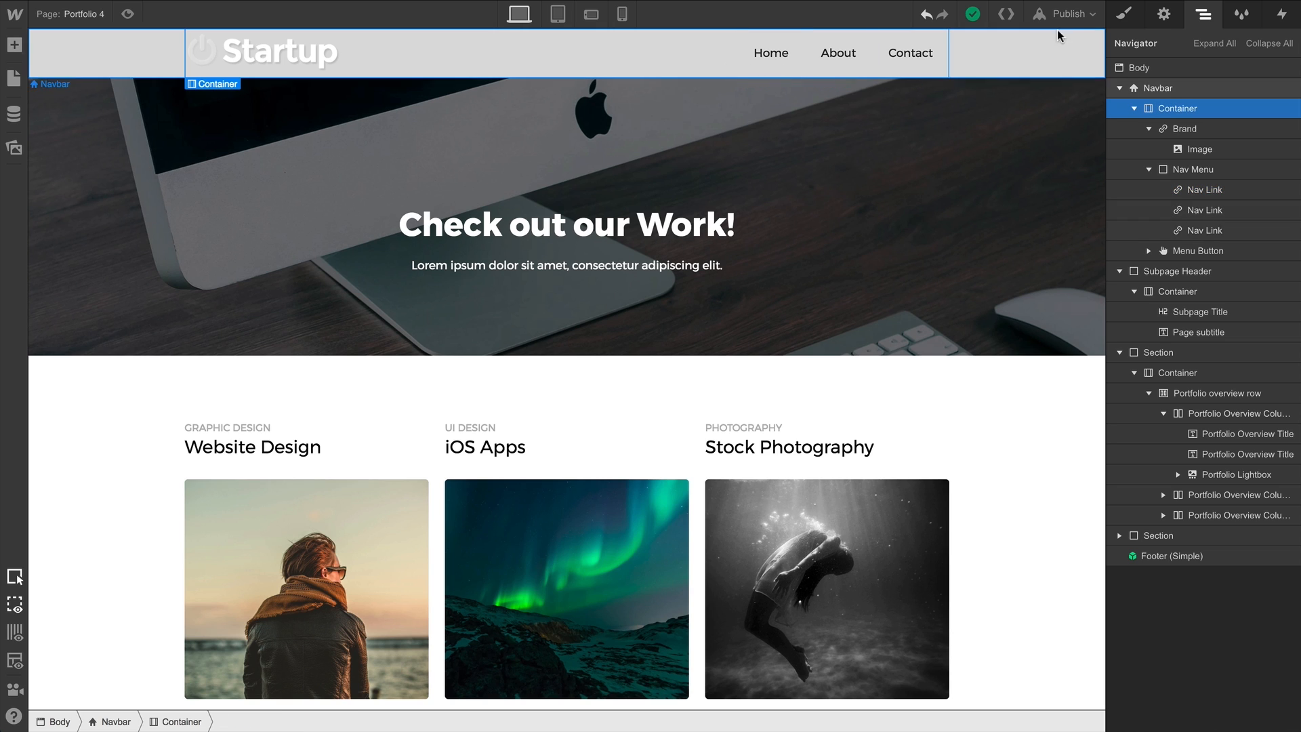
click(1163, 14)
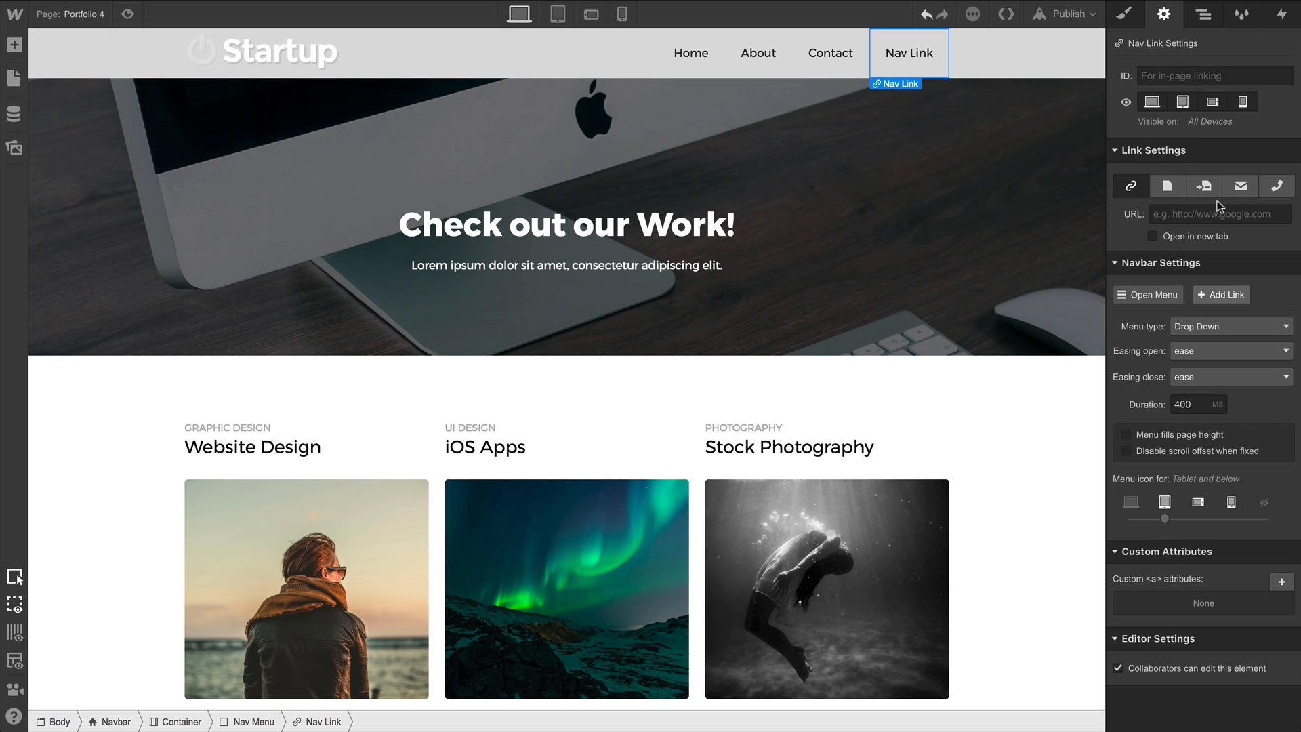
mouse_move(757, 52)
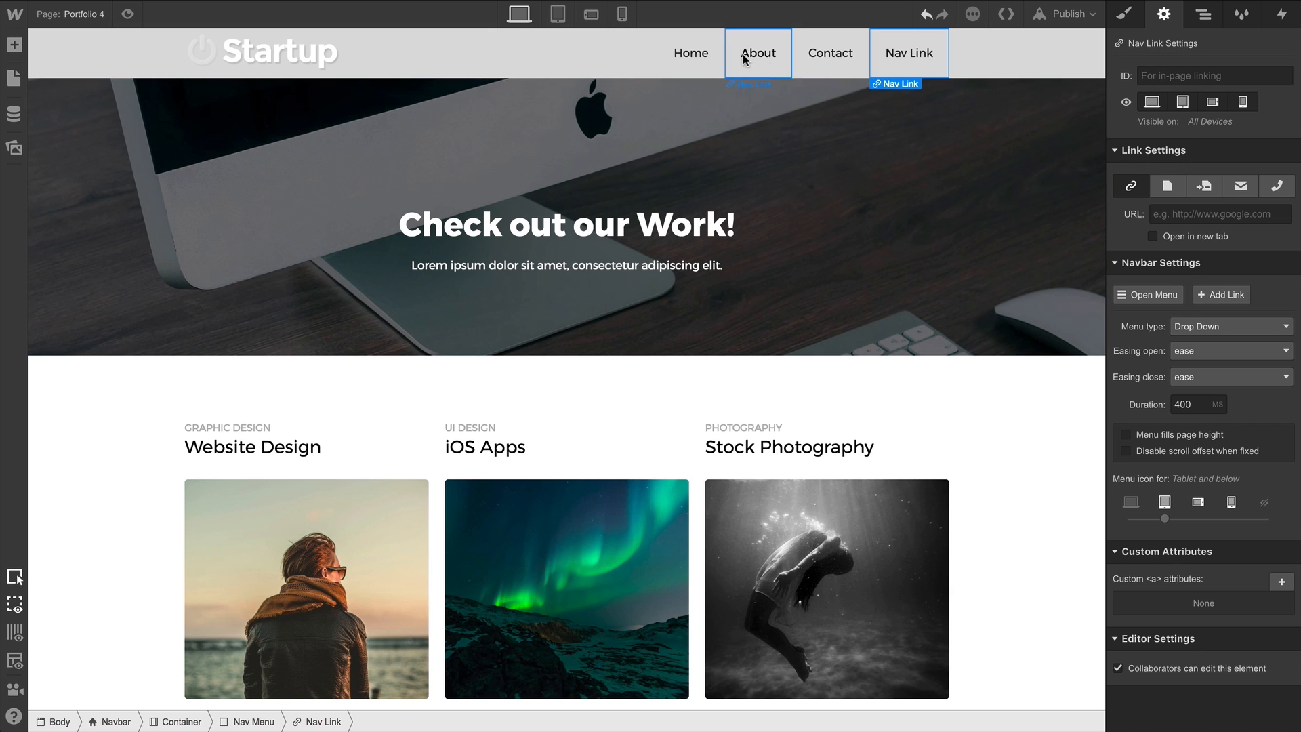
Select the Home nav link so it can be copied
click(690, 53)
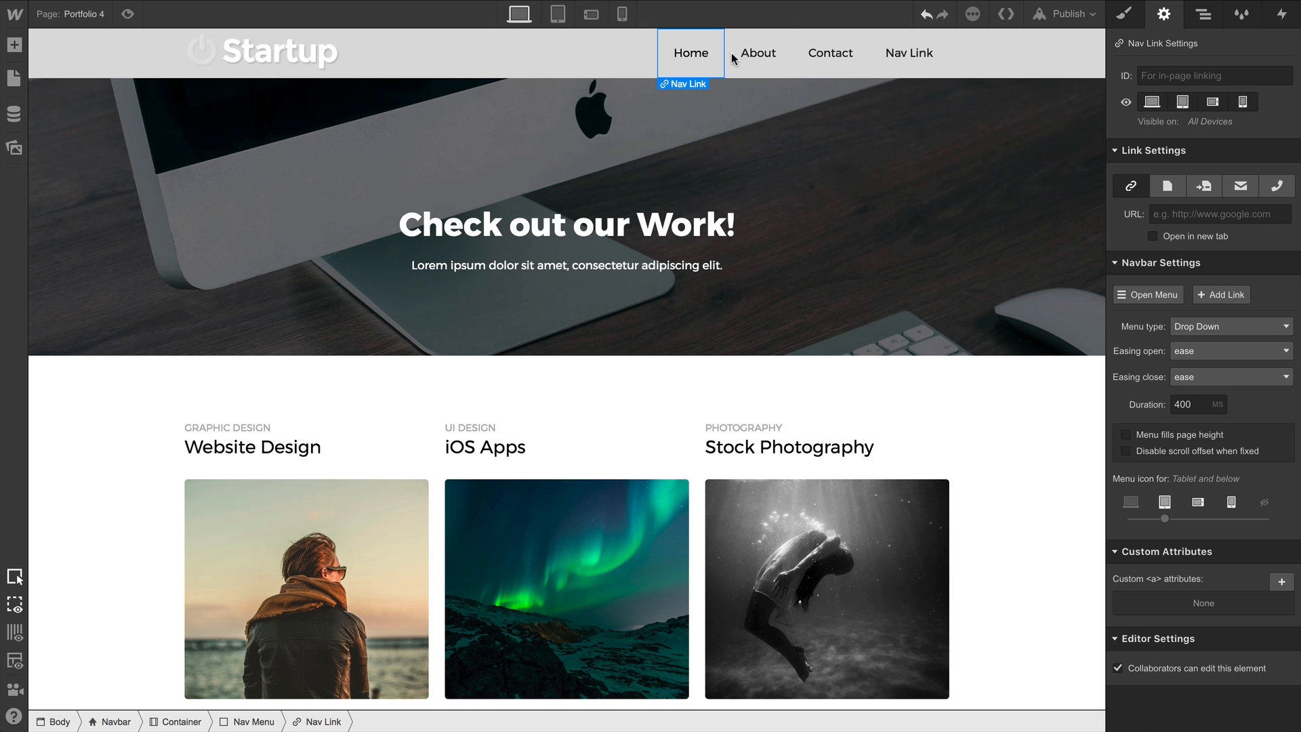
click(909, 52)
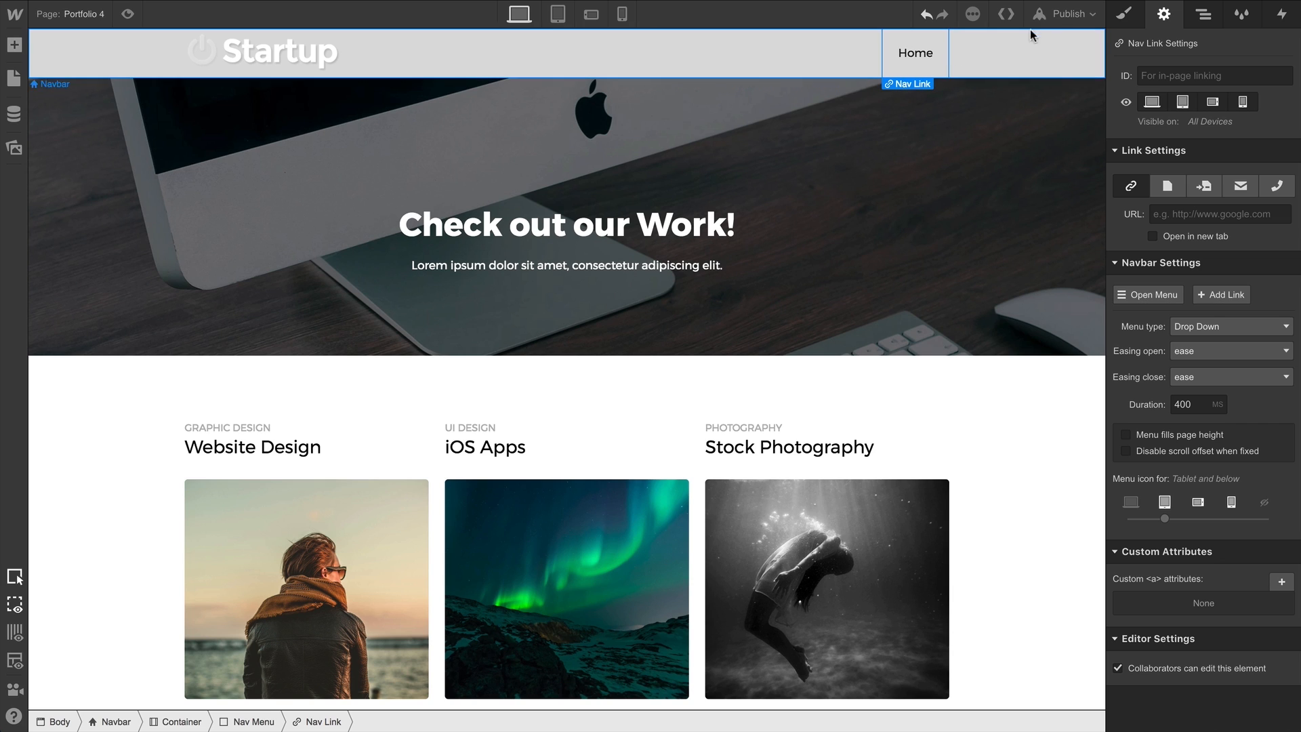
click(1125, 14)
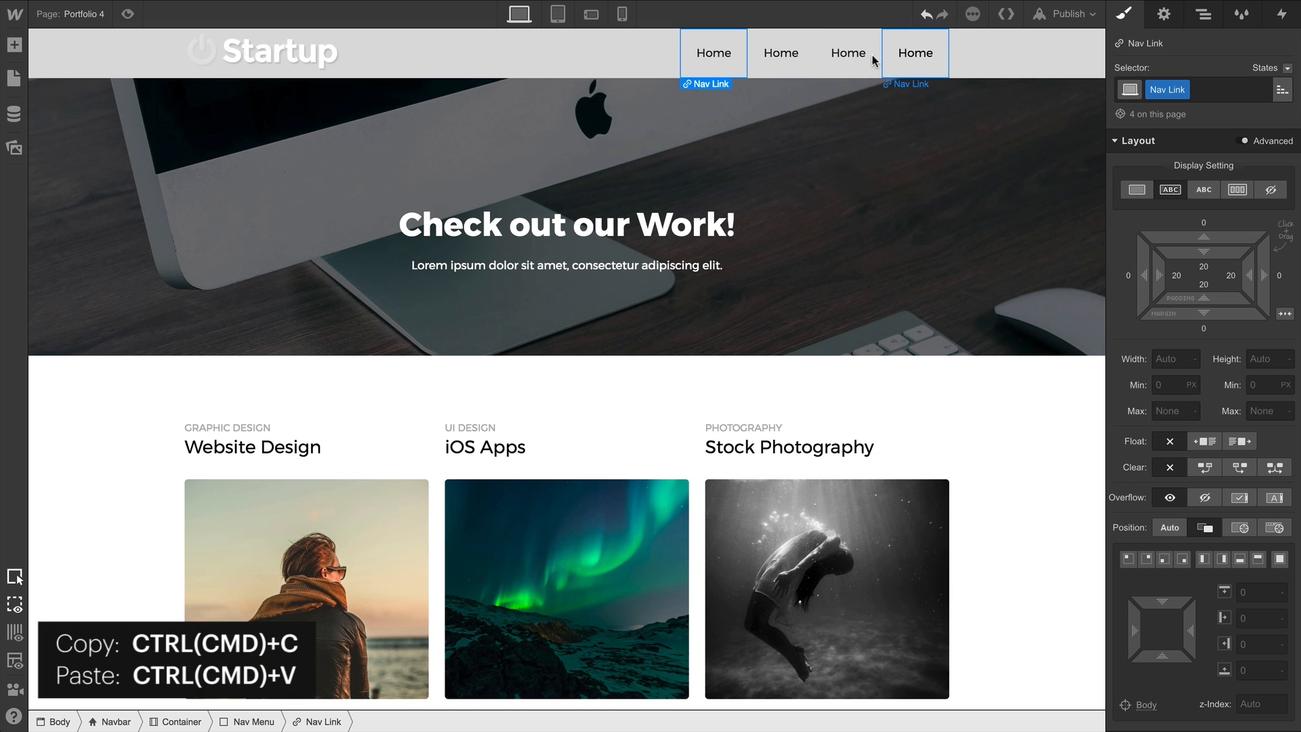
Edit the second Home link's label, then reselect the first Home link
click(780, 52)
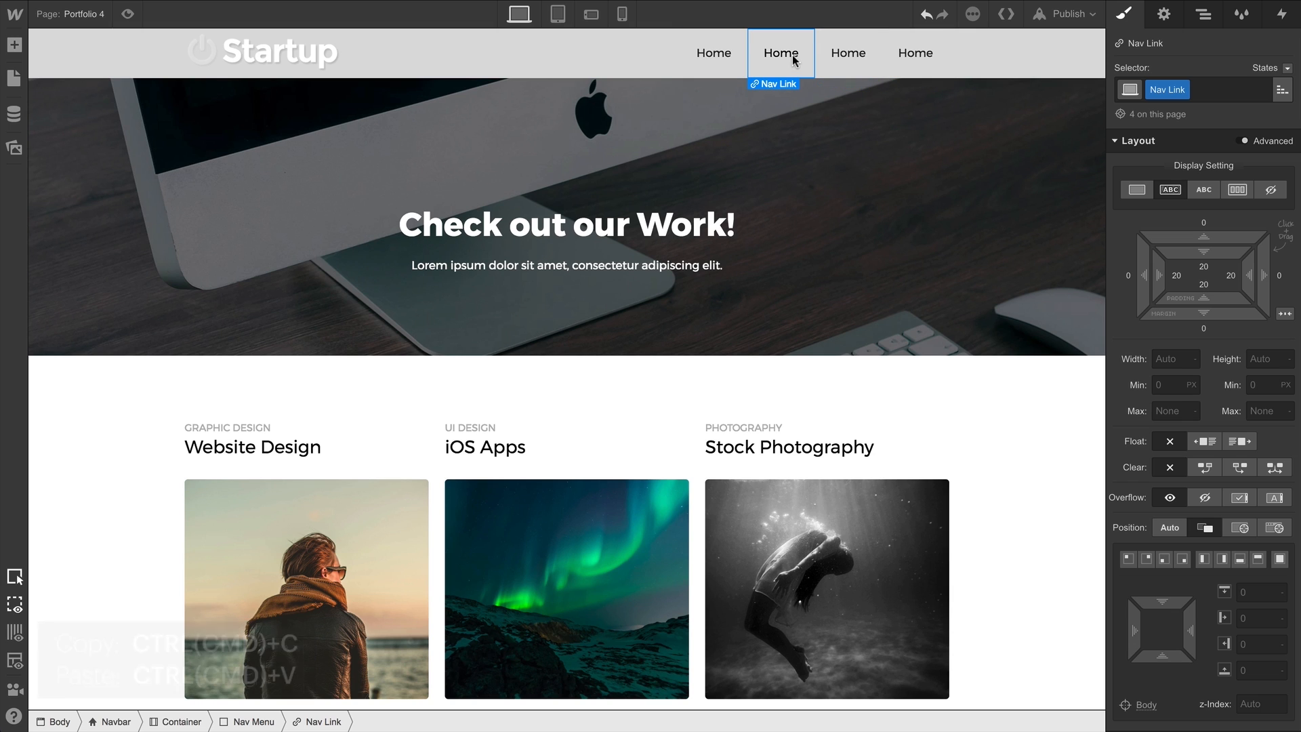
double_click(780, 52)
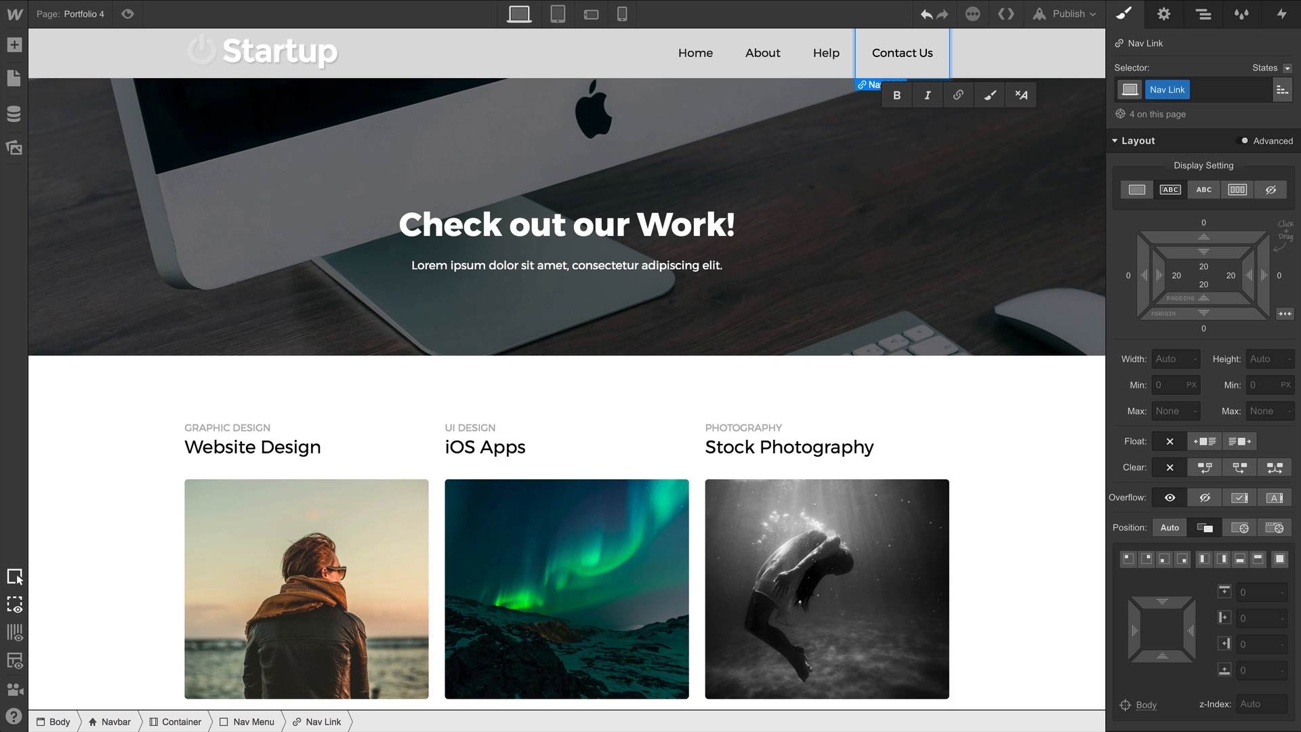
click(696, 52)
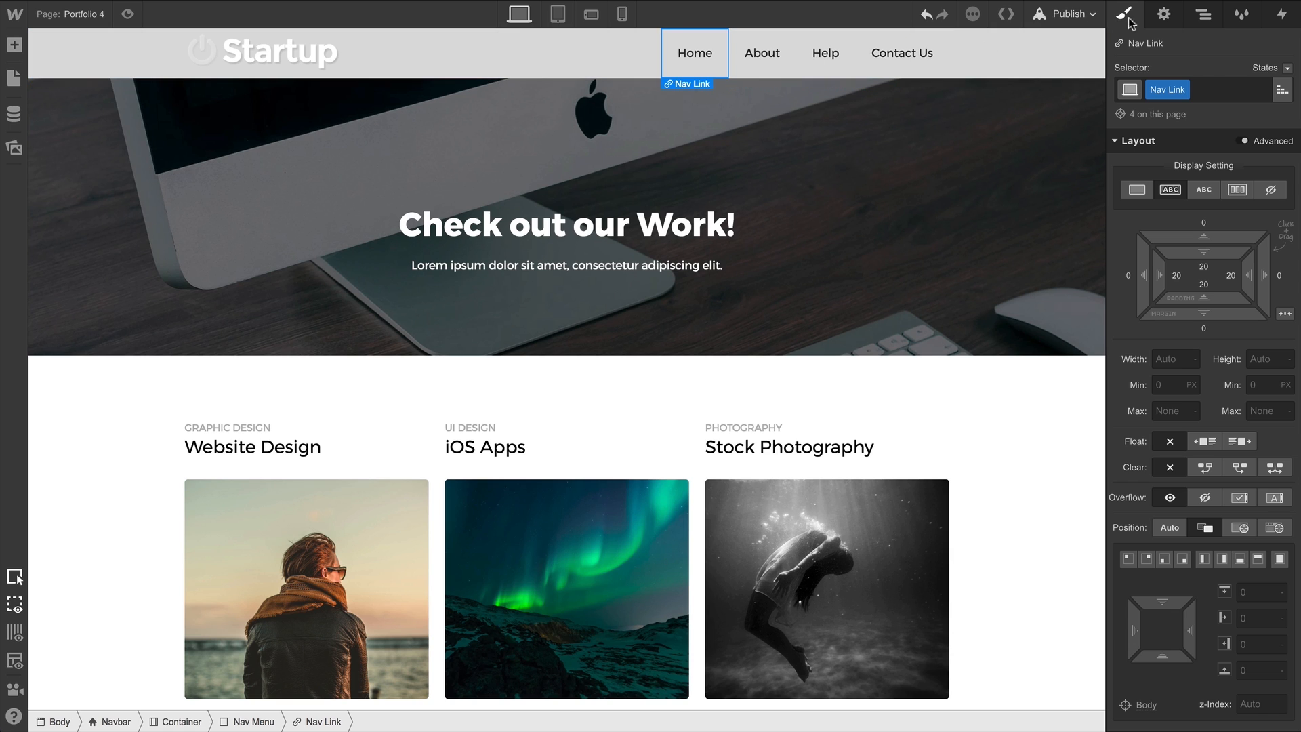
Show the link settings for the Home navbar link
click(1164, 14)
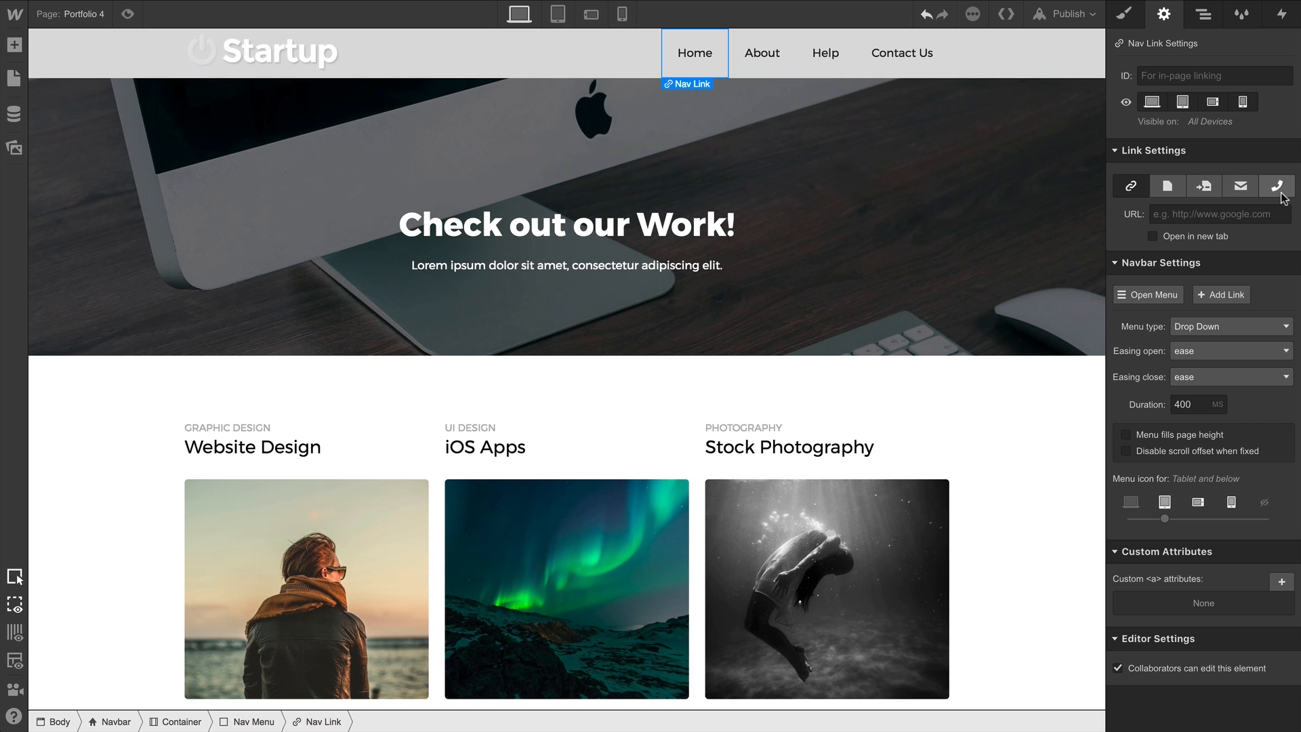
mouse_move(1130, 186)
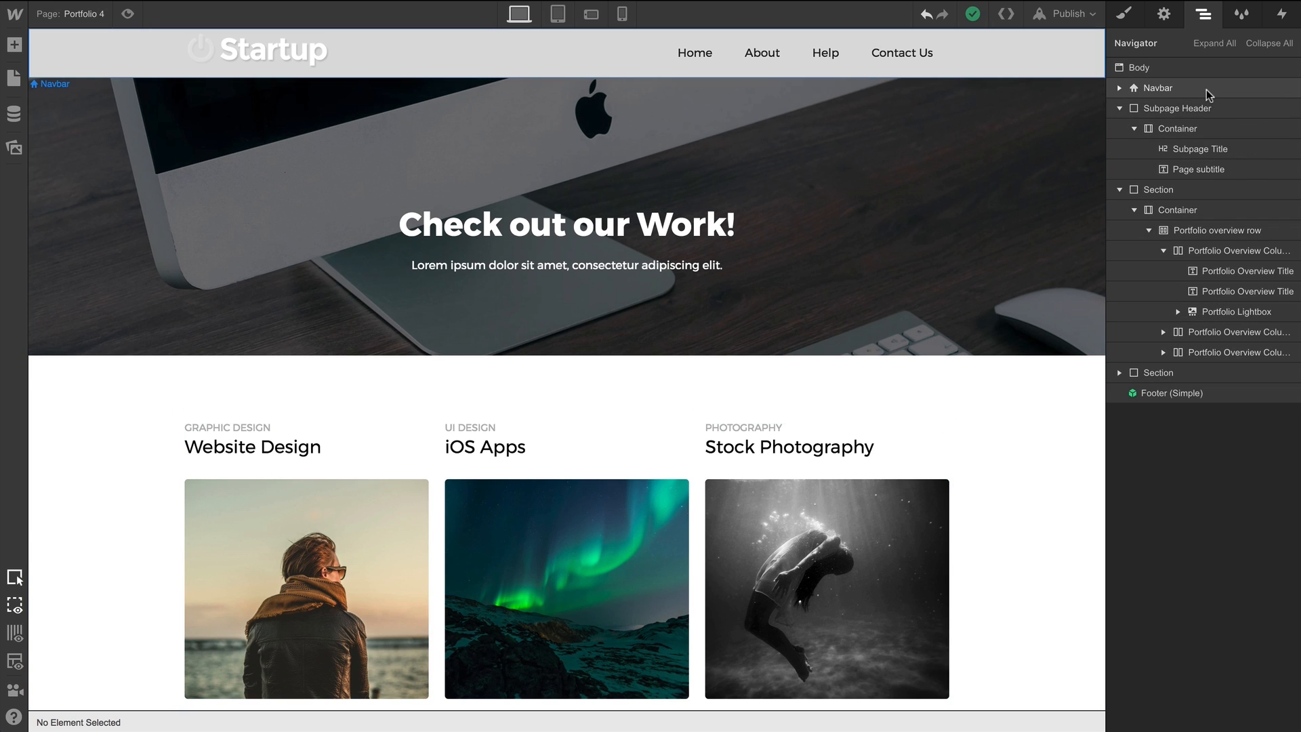
Save the Navbar as the 'Sample Navigation' symbol and reopen the symbols list
click(1158, 89)
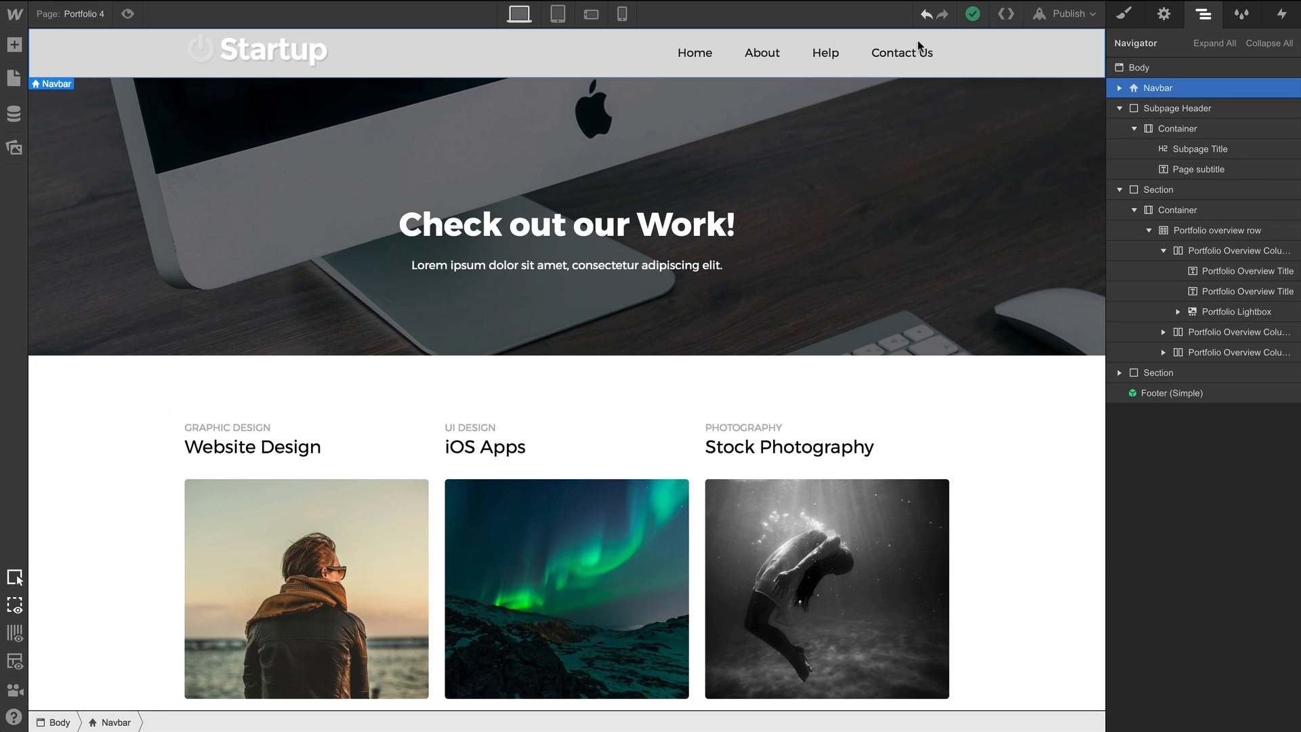
click(14, 45)
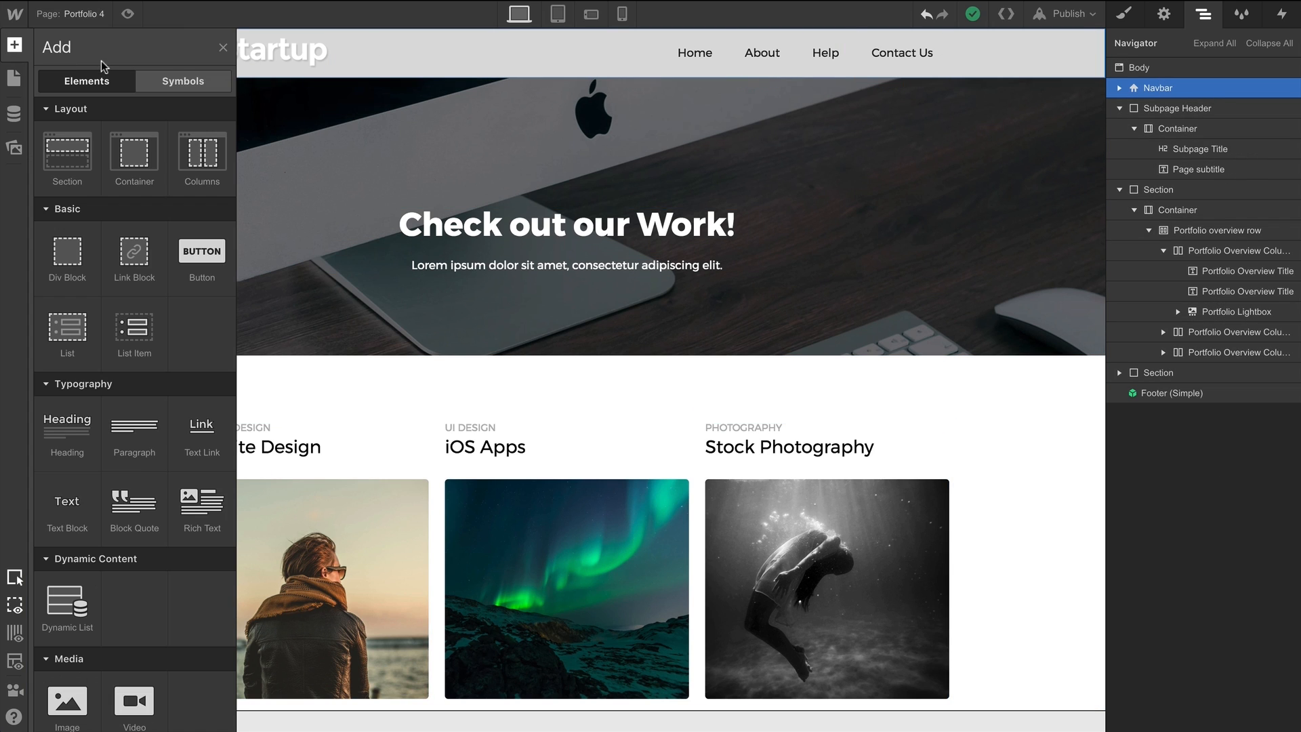
click(182, 80)
text(Sample Navigation)
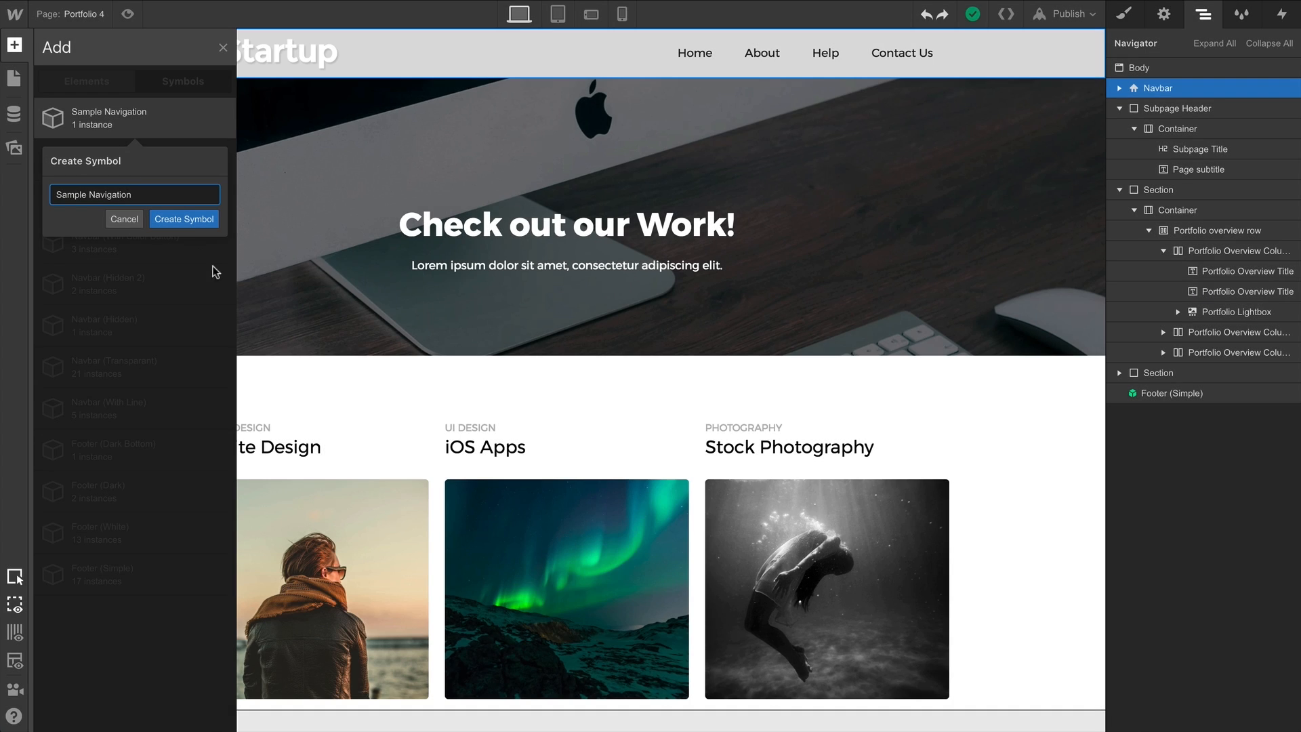
click(184, 218)
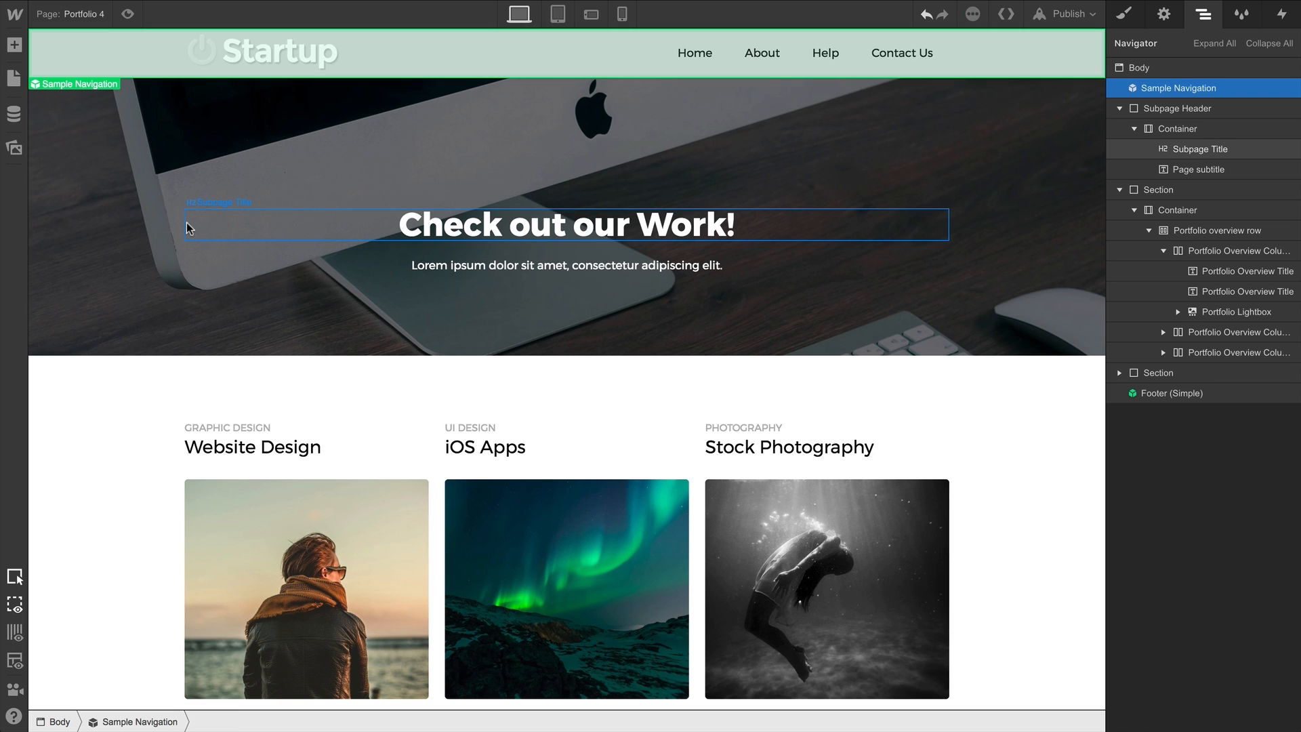
click(15, 45)
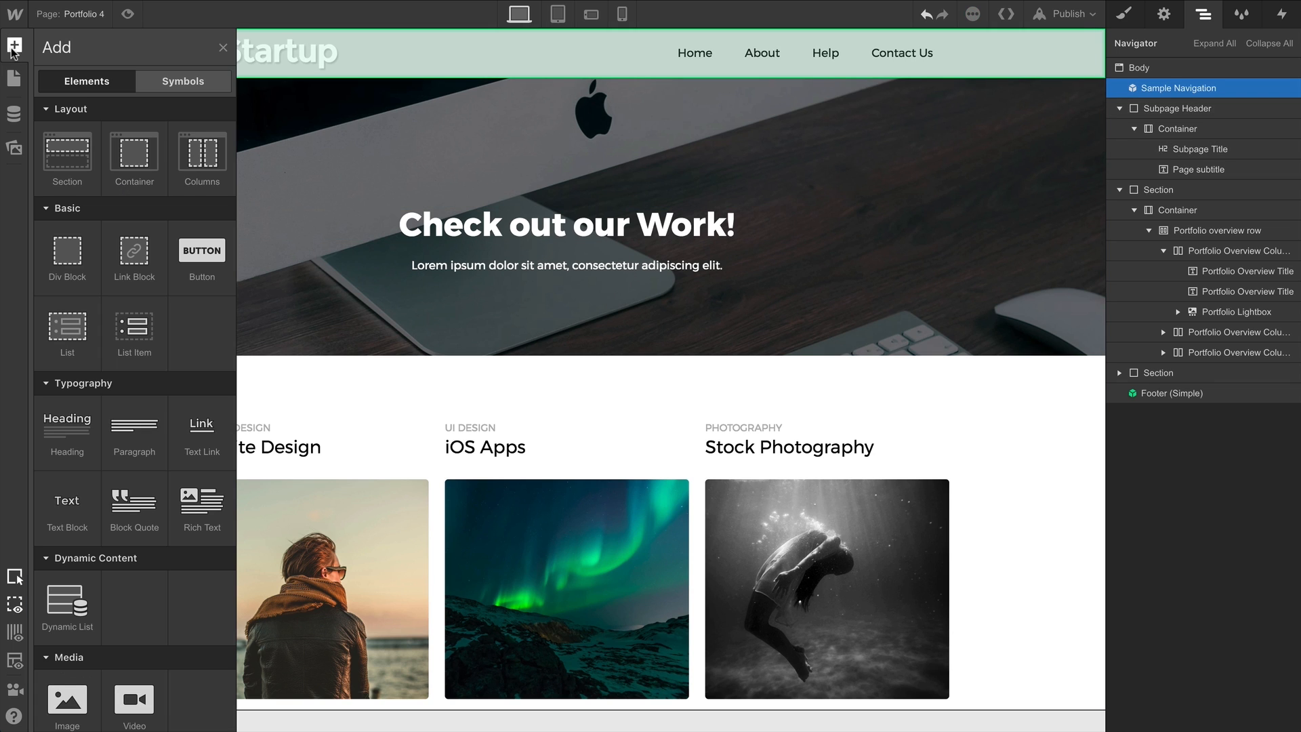
click(183, 81)
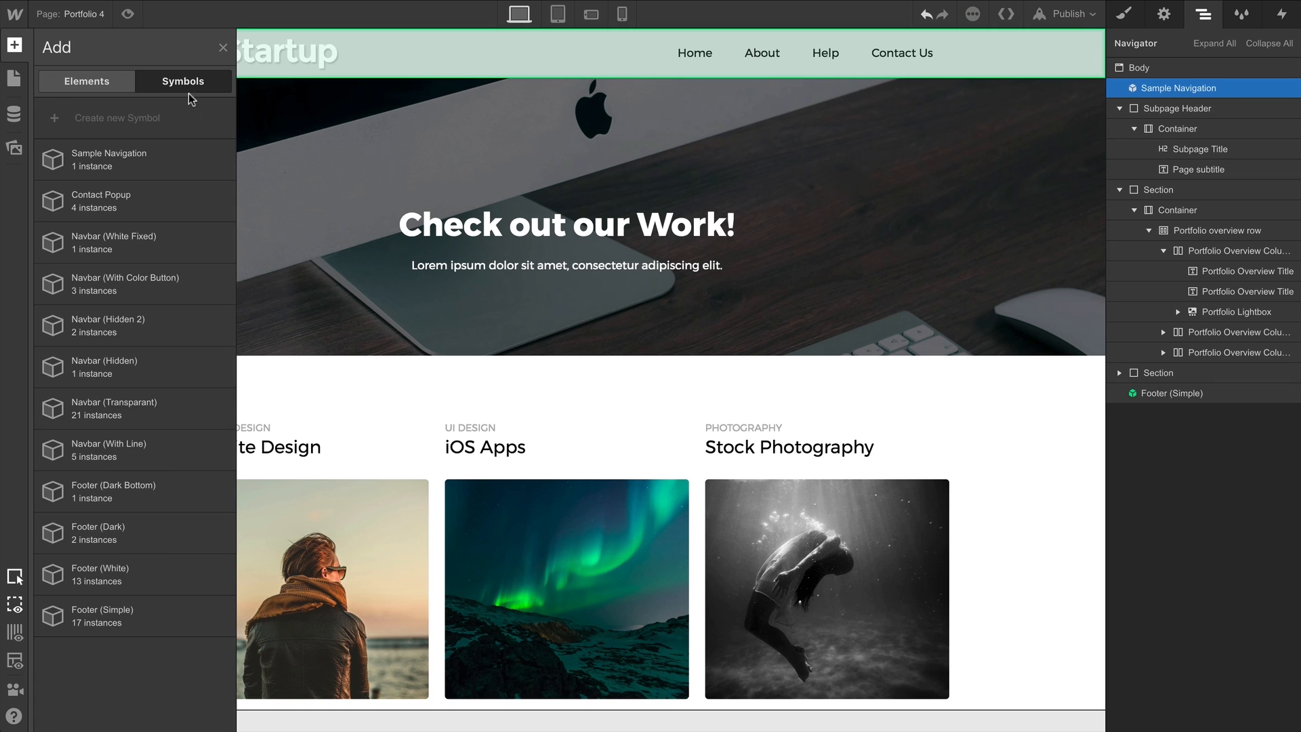
Drop a second Sample Navigation instance and rename its Home link to 'Homepage Text'
drag(108, 160, 203, 182)
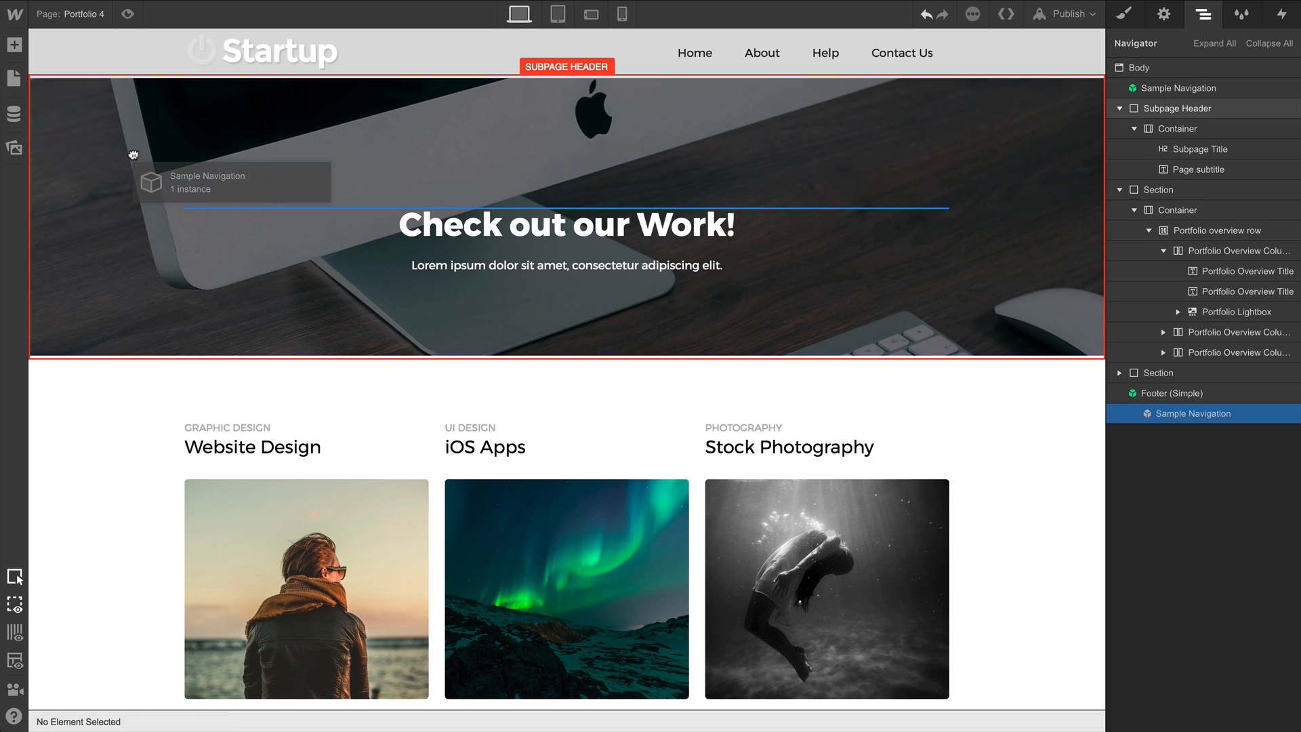
click(1188, 108)
text(page T)
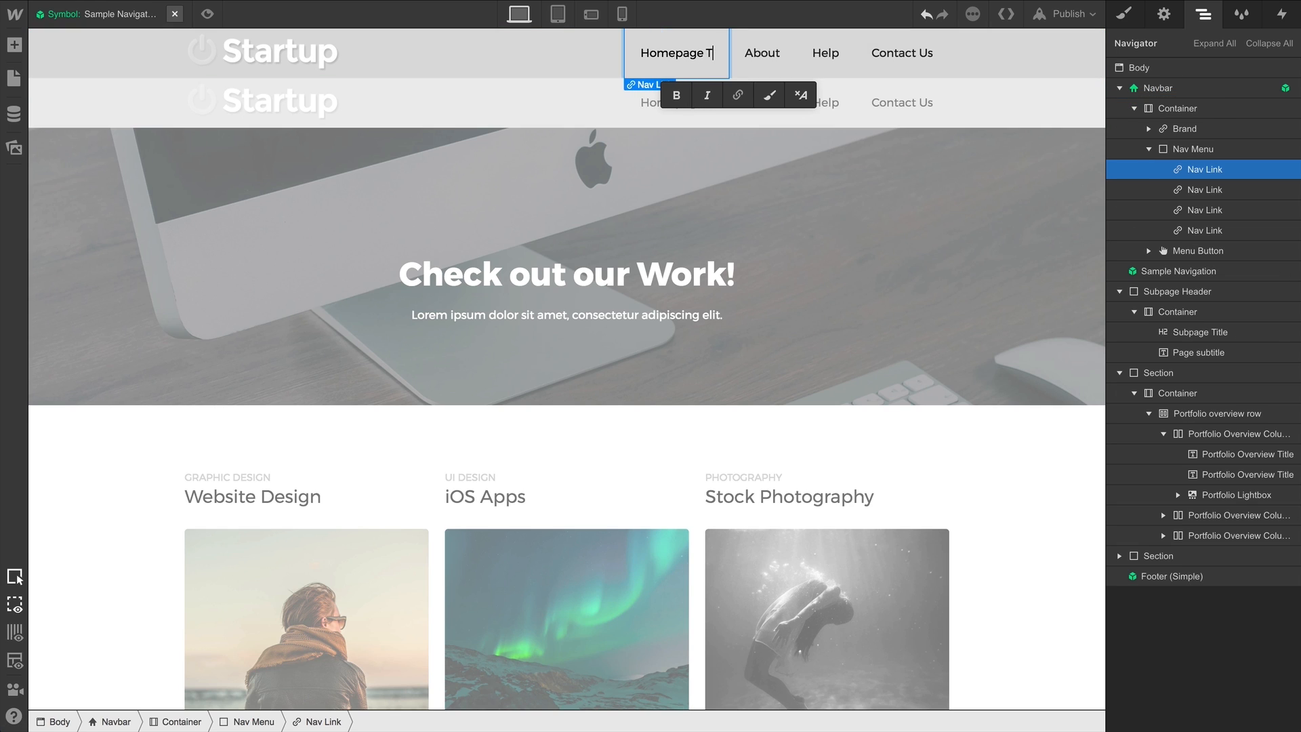
text(ext)
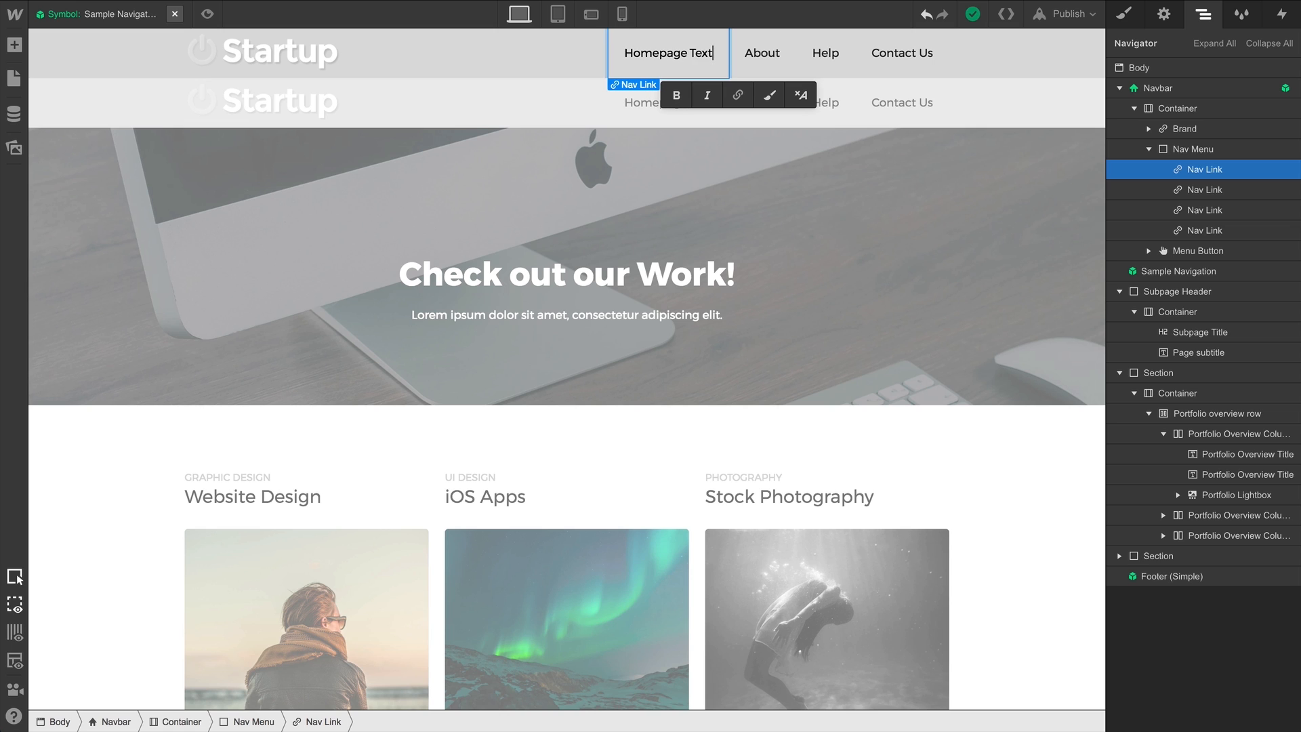
Duplicate the About link and shrink the Startup logo inside the symbol
right_click(761, 52)
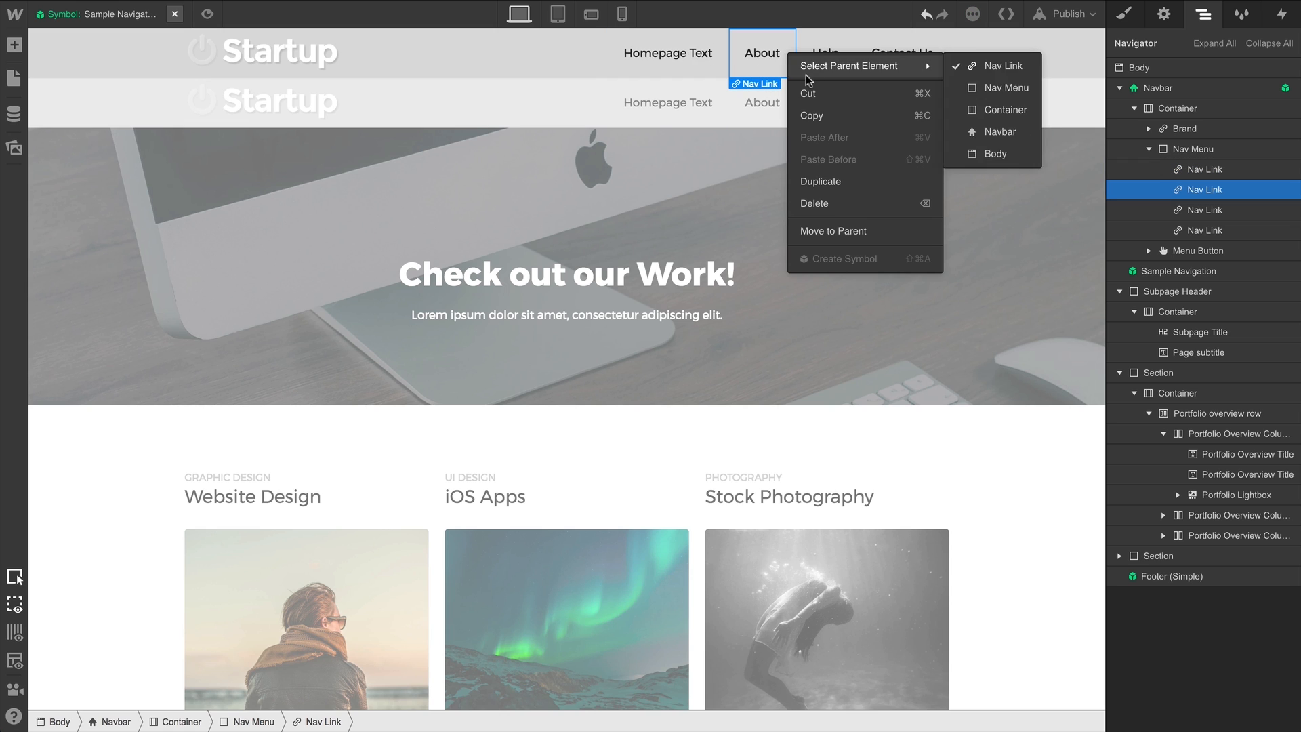
click(820, 181)
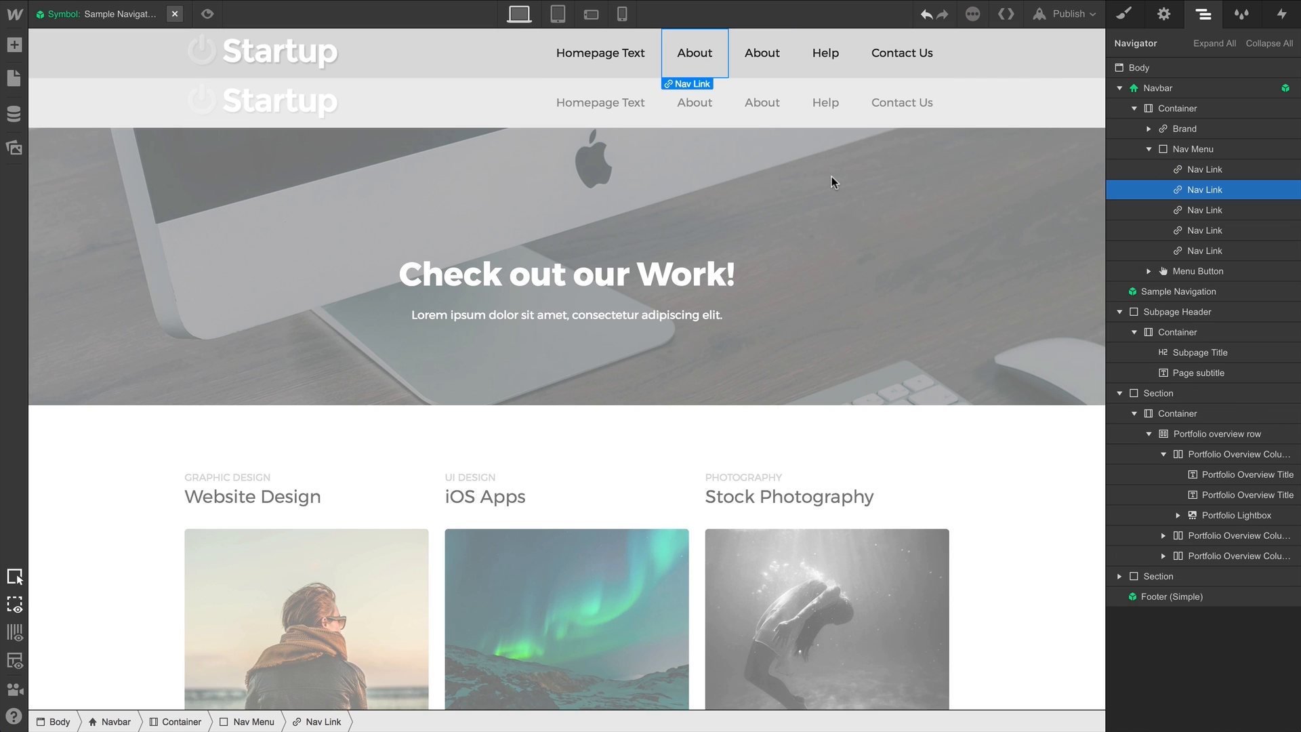
click(261, 53)
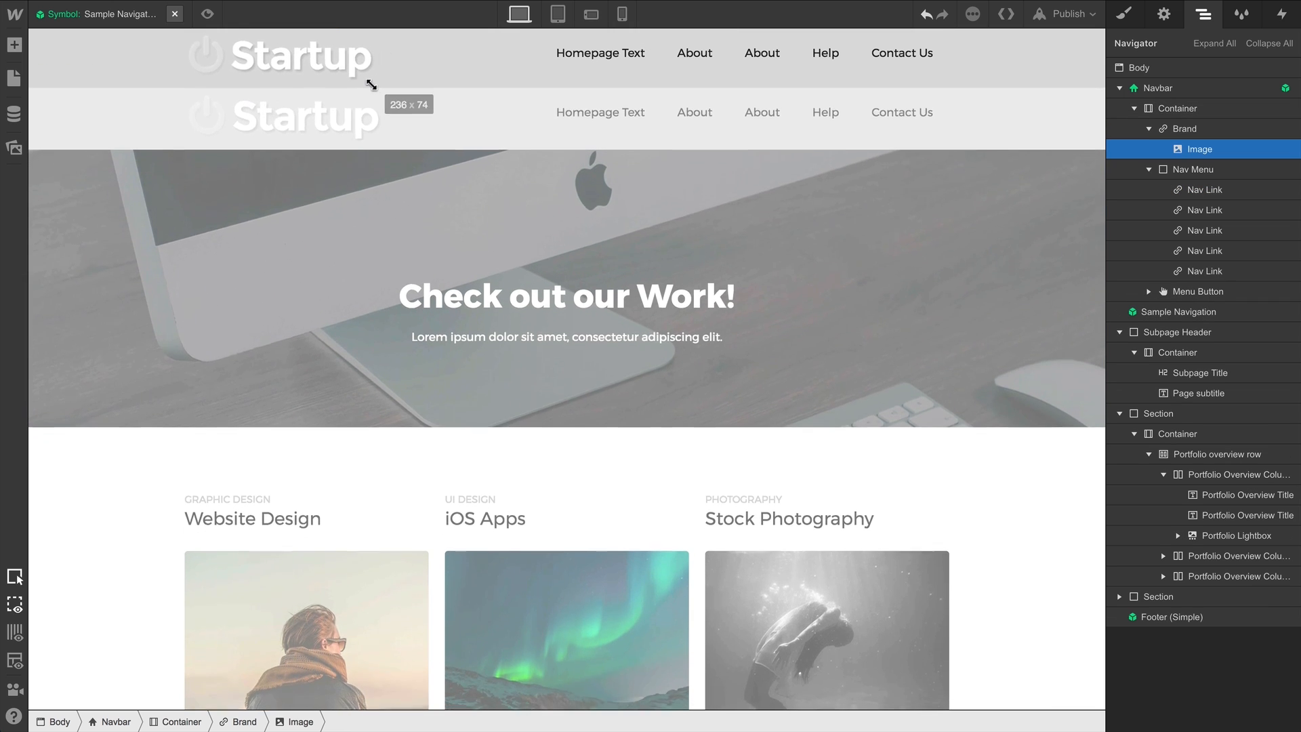
drag(371, 89, 346, 75)
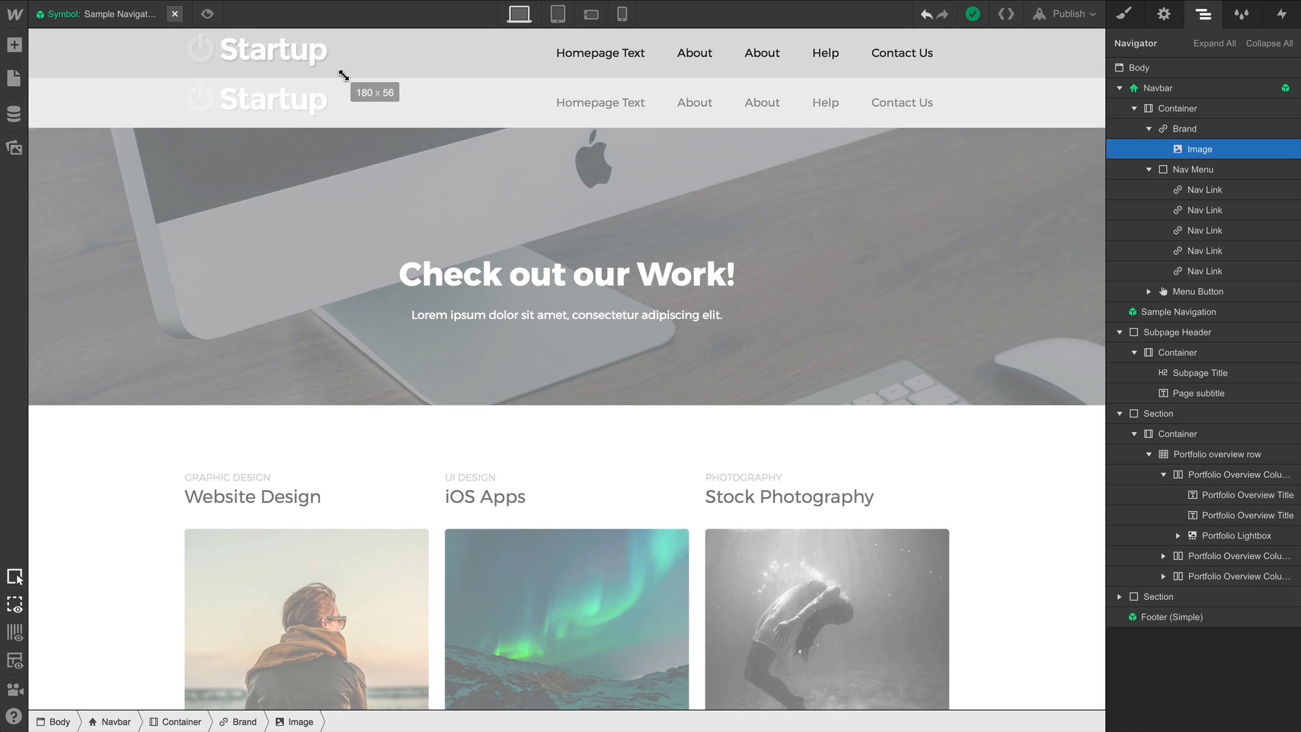
click(258, 53)
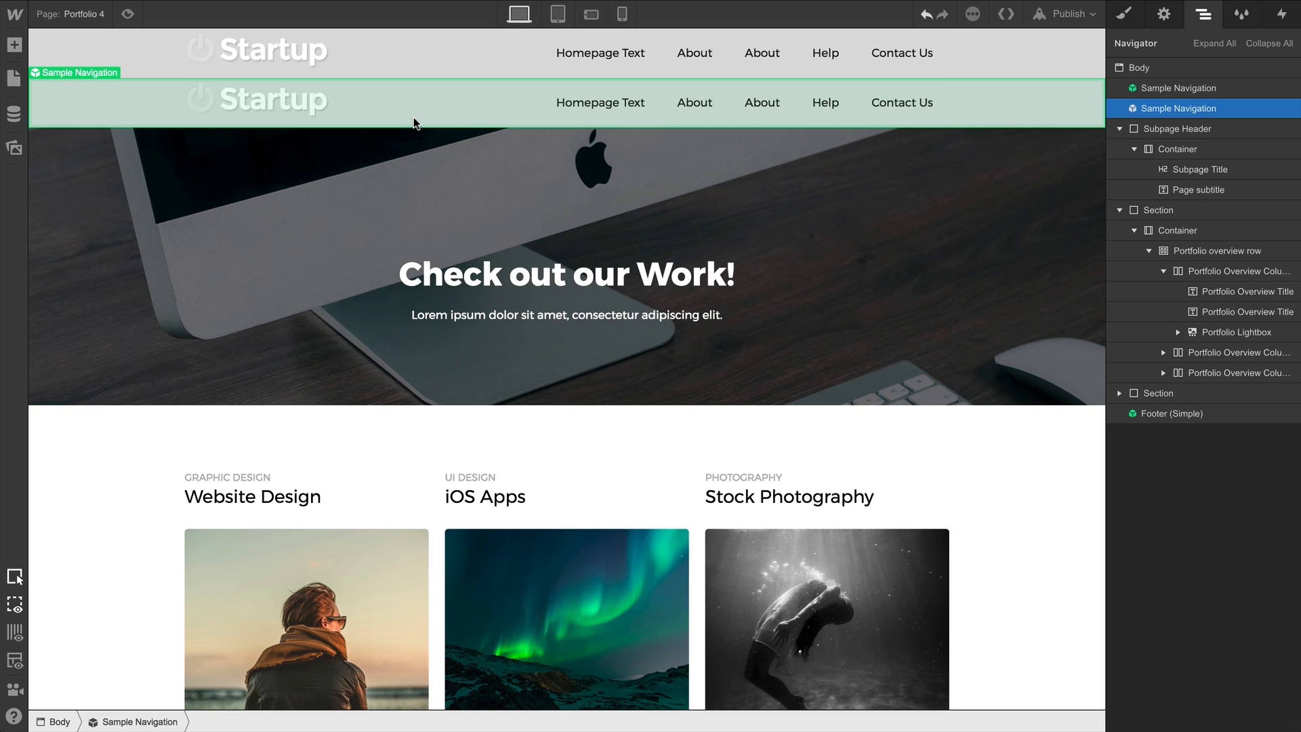
Keep a single navbar and preview Portfolio 4 at tablet width with the menu collapsed
click(1183, 108)
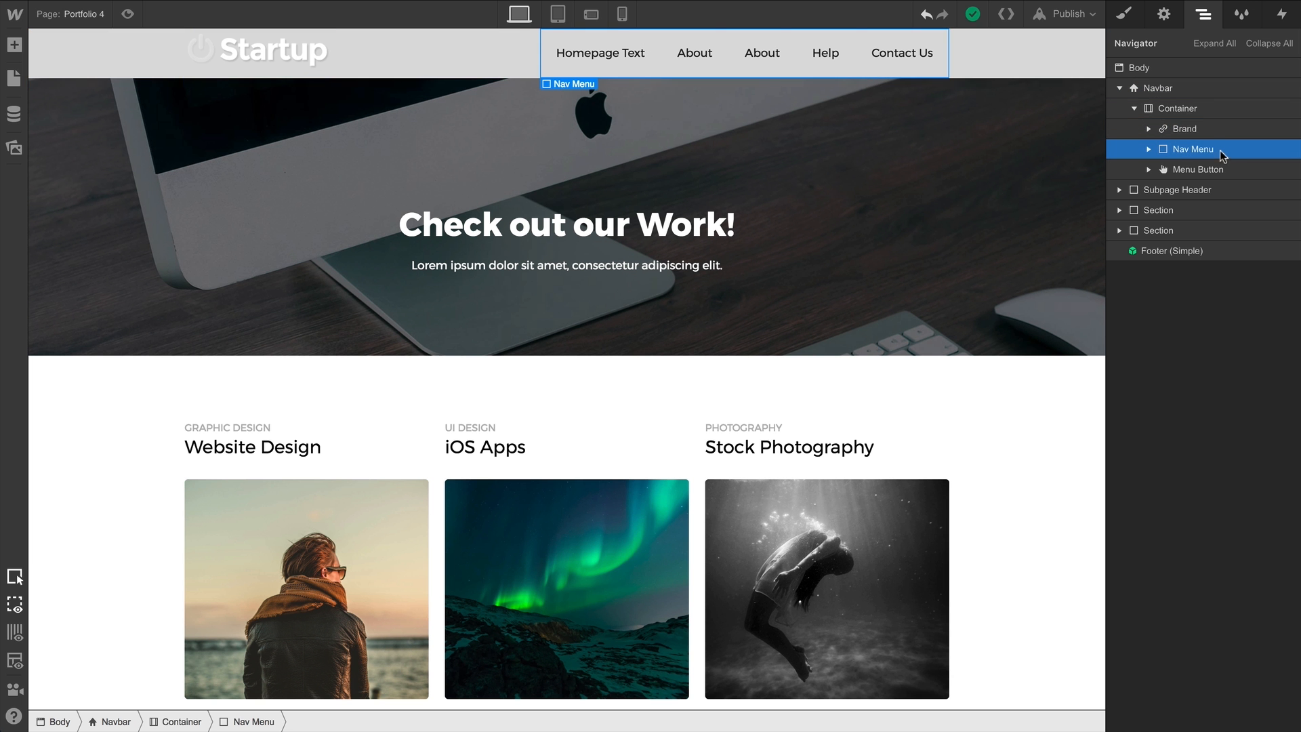
click(557, 14)
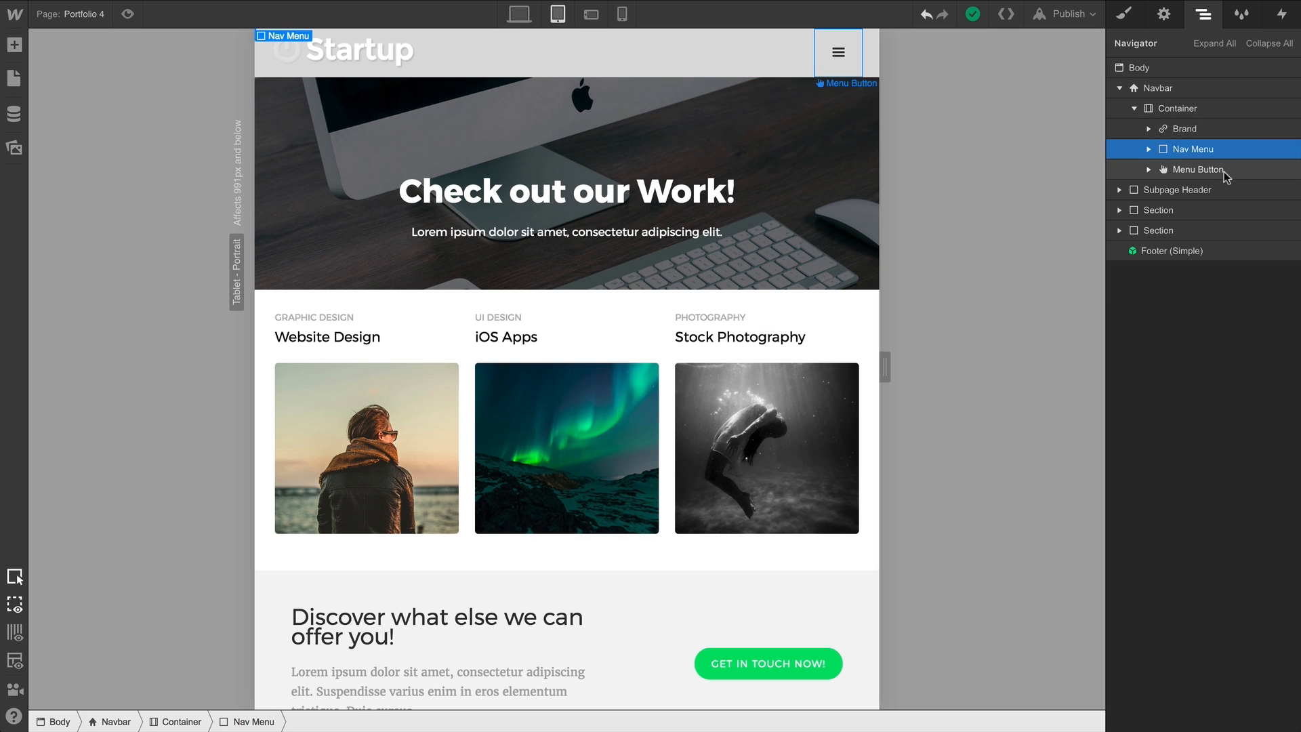